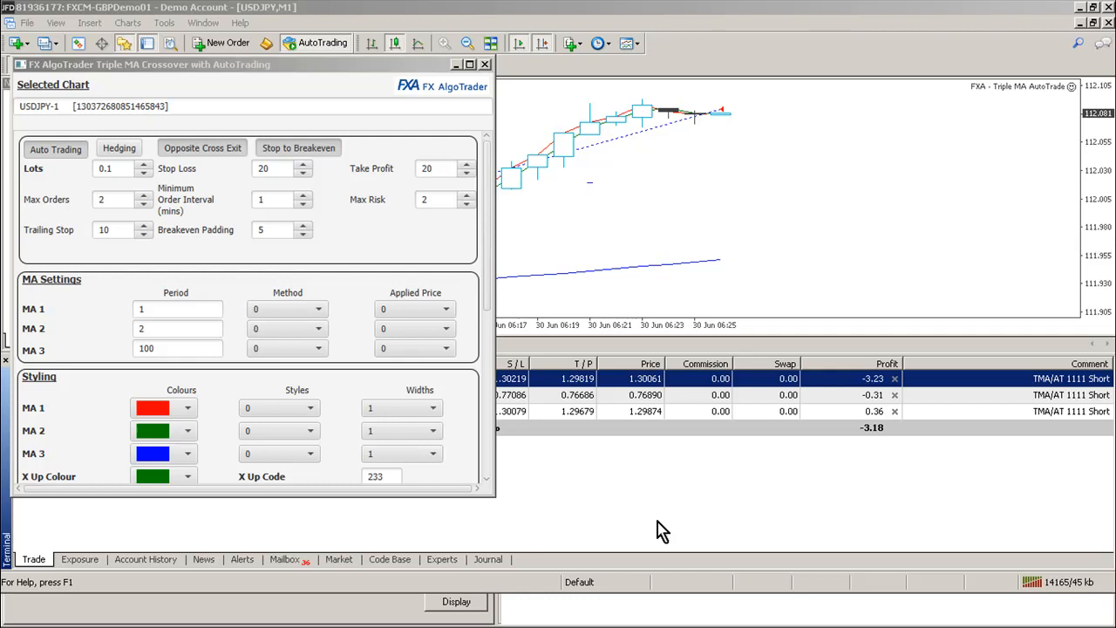
mouse_move(93, 212)
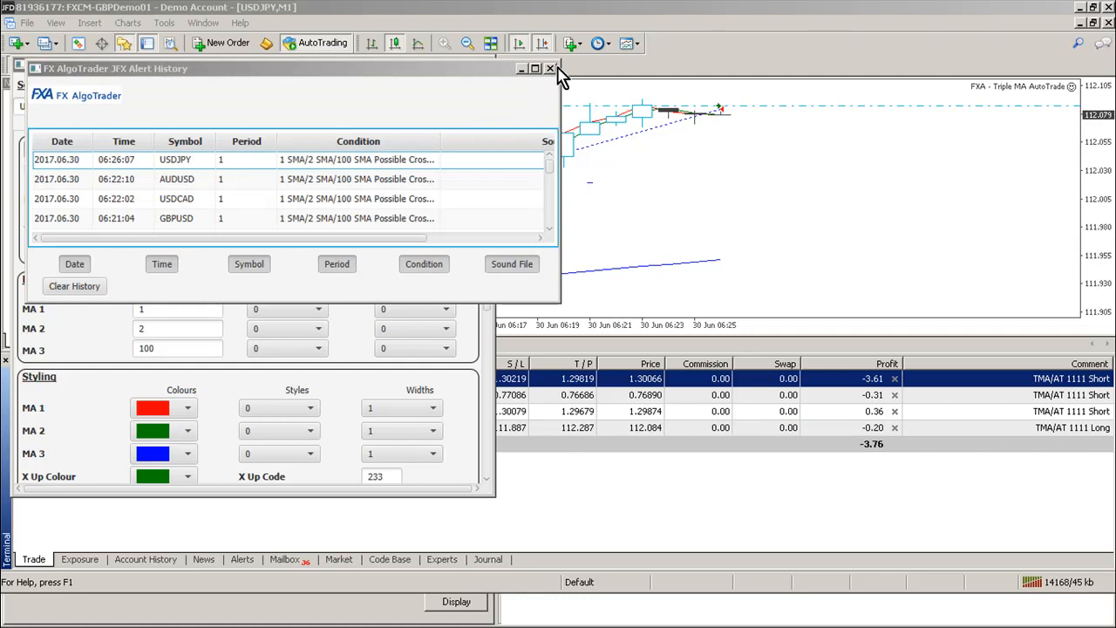
Dismiss the alert history list and hide the EA settings to watch the chart.
click(550, 68)
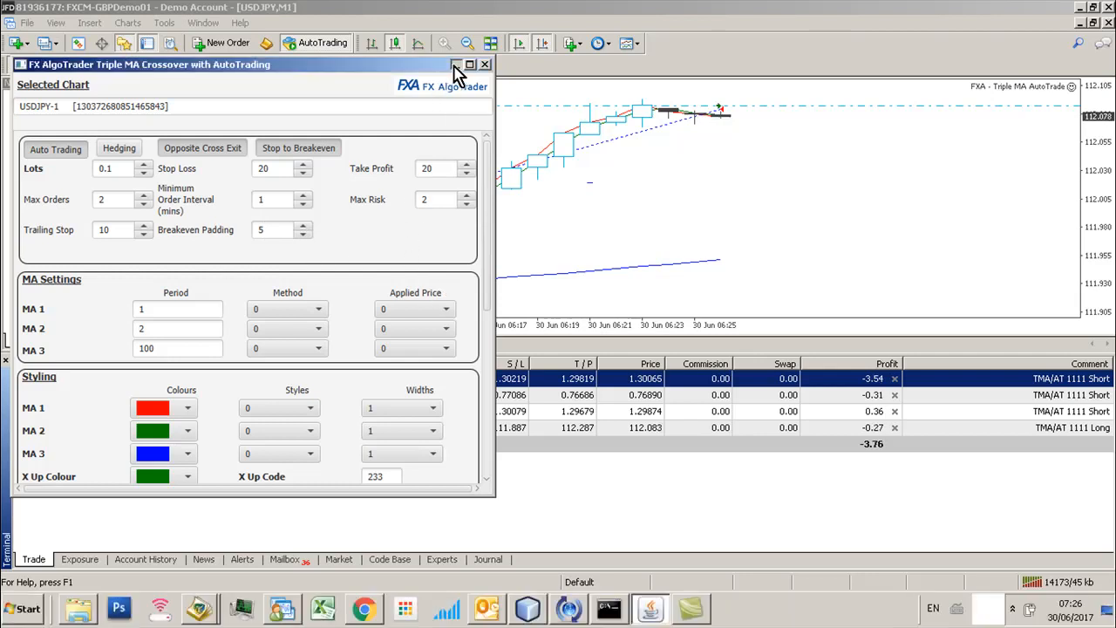
click(455, 64)
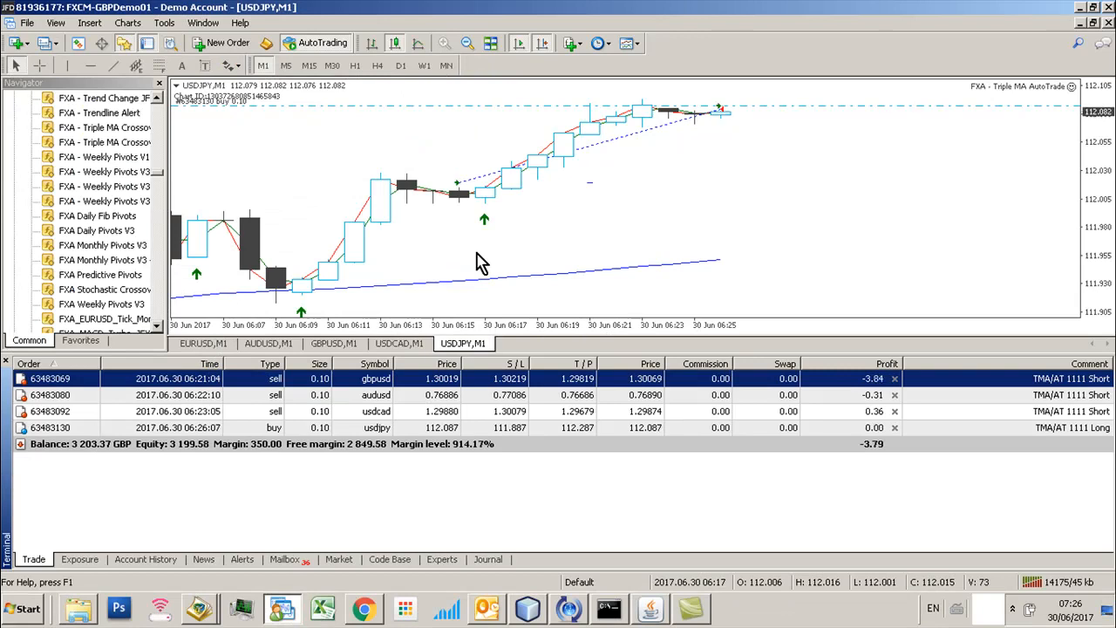
mouse_move(424, 252)
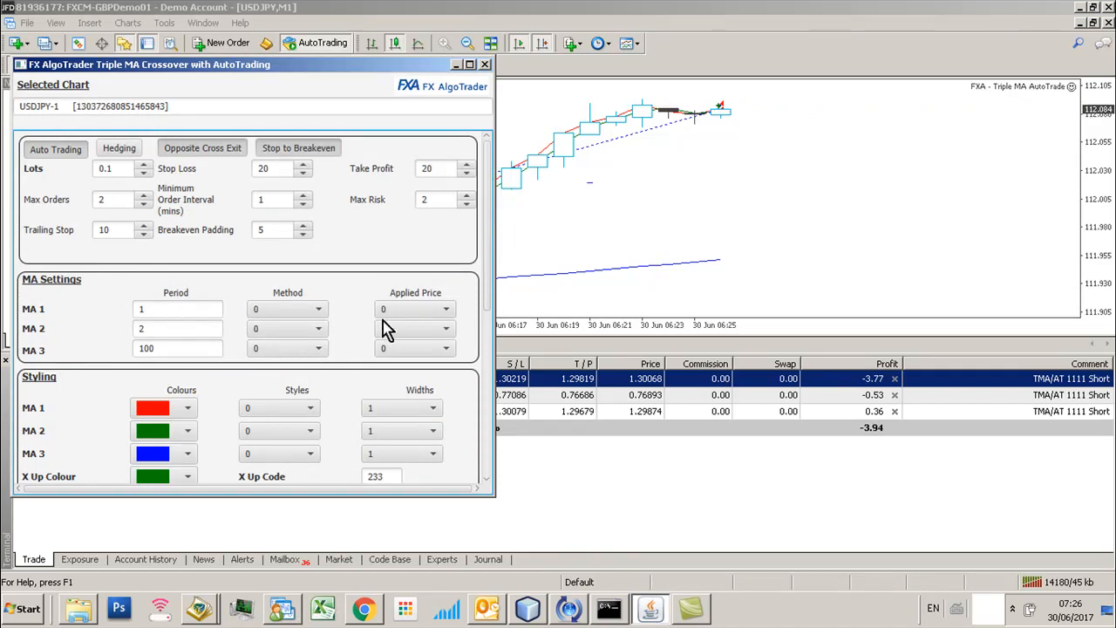
scroll(down, 3)
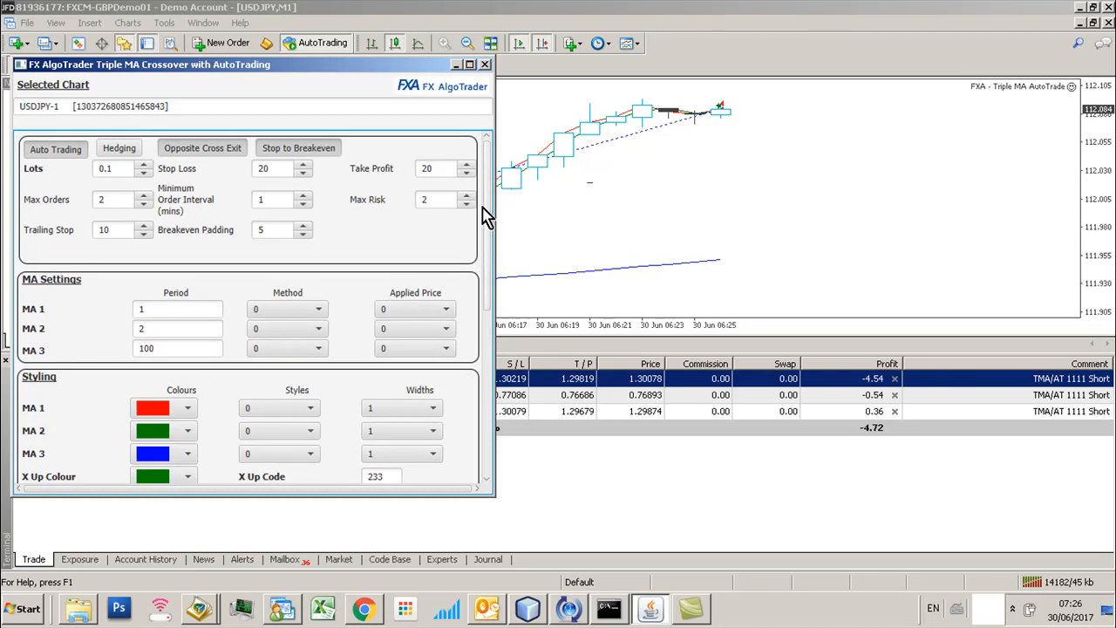
mouse_move(478, 200)
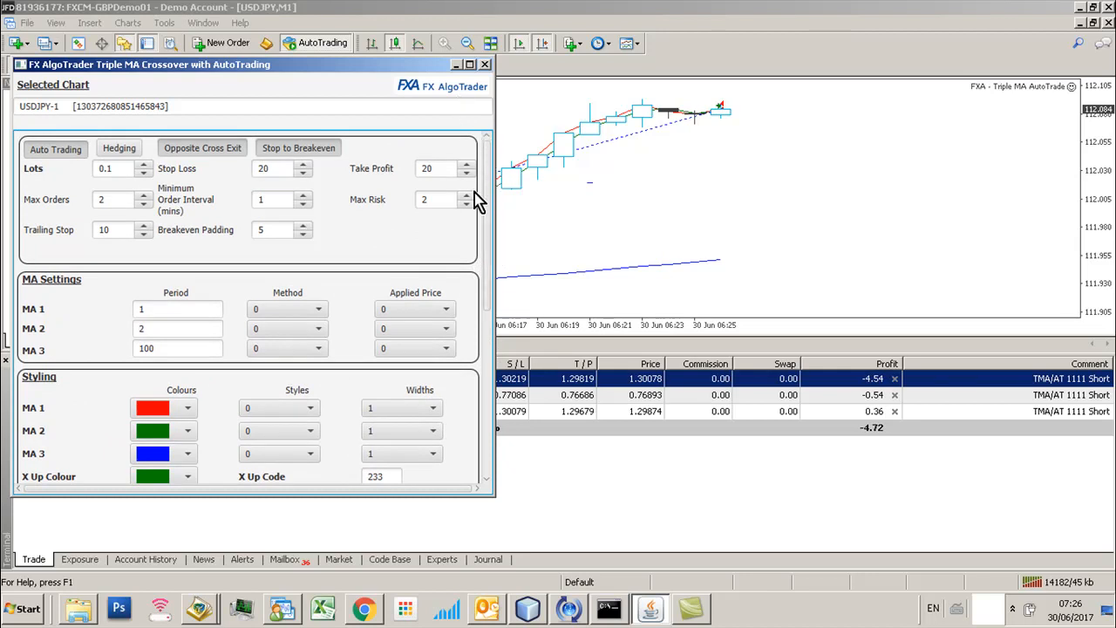
mouse_move(584, 271)
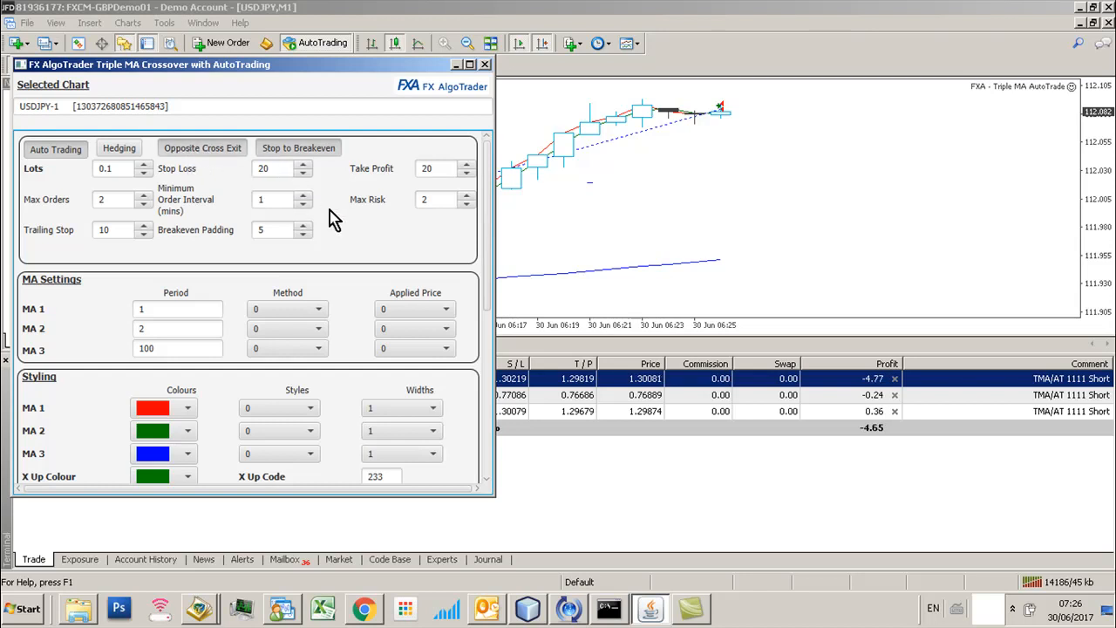
mouse_move(553, 261)
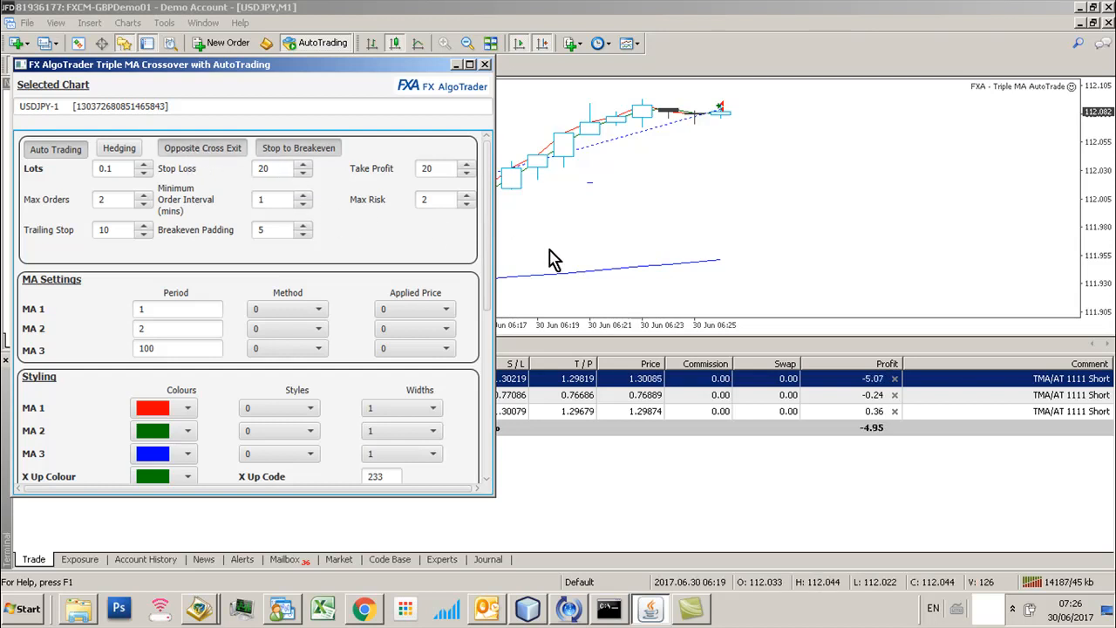
mouse_move(611, 214)
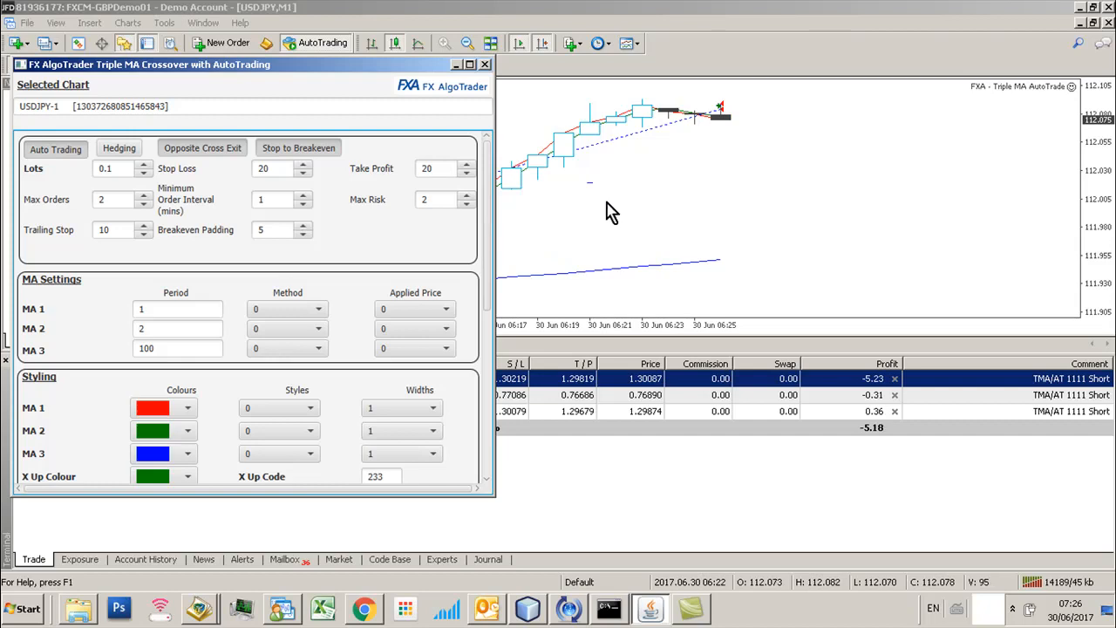
click(486, 63)
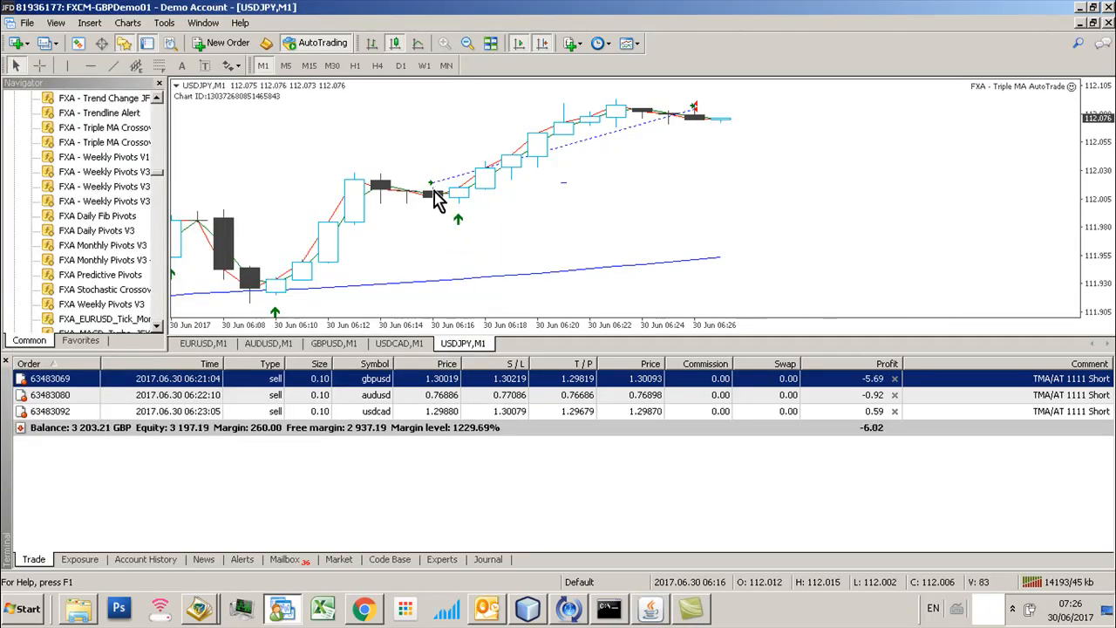
mouse_move(436, 196)
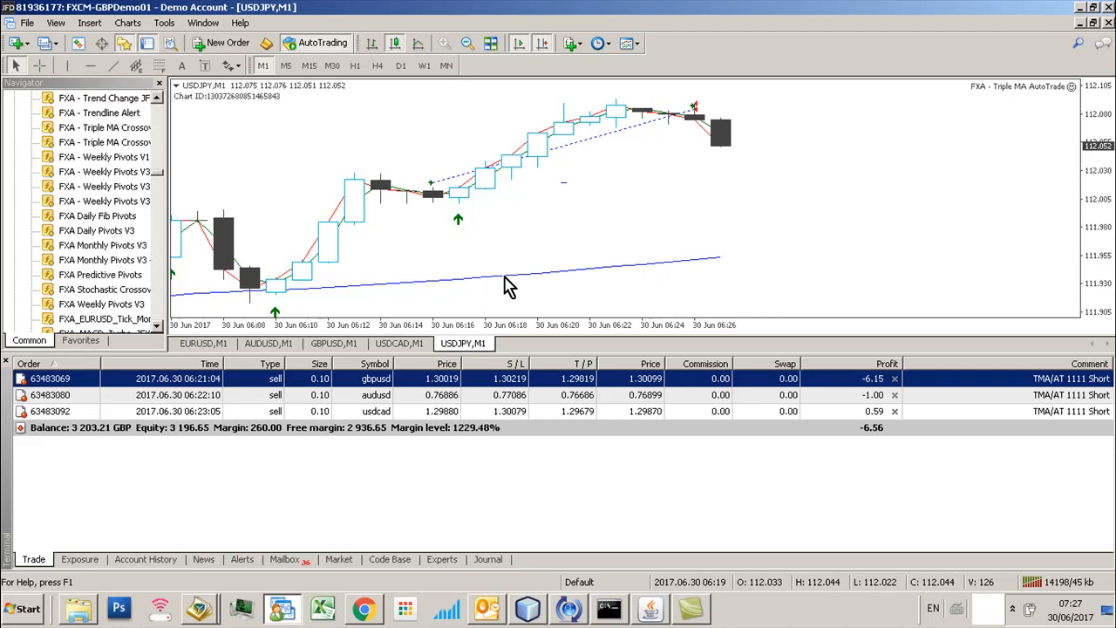
mouse_move(451, 203)
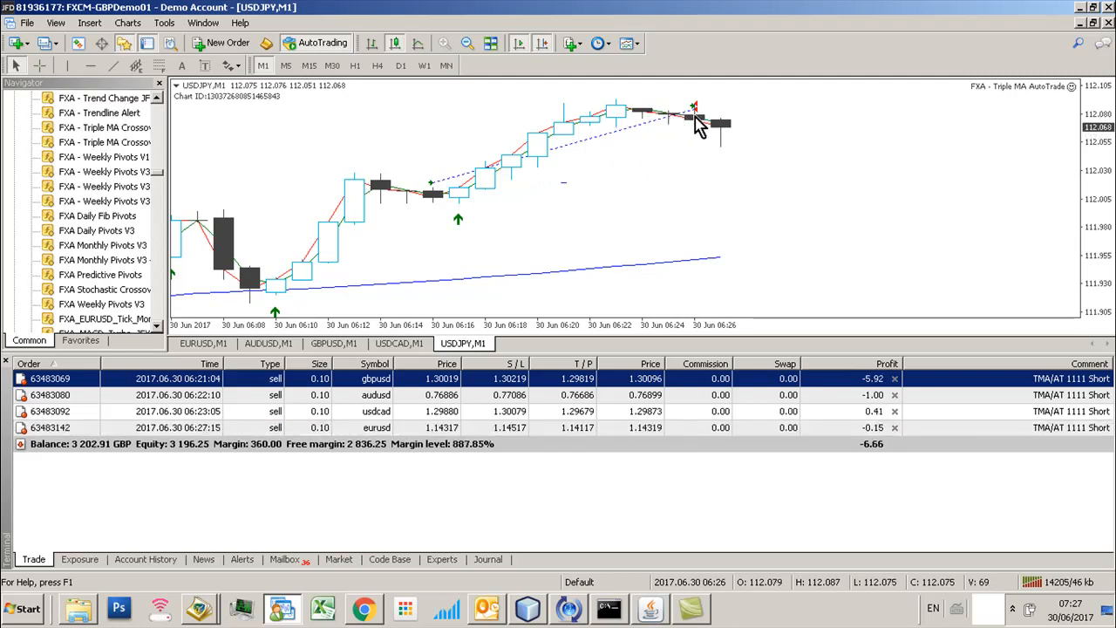
mouse_move(688, 146)
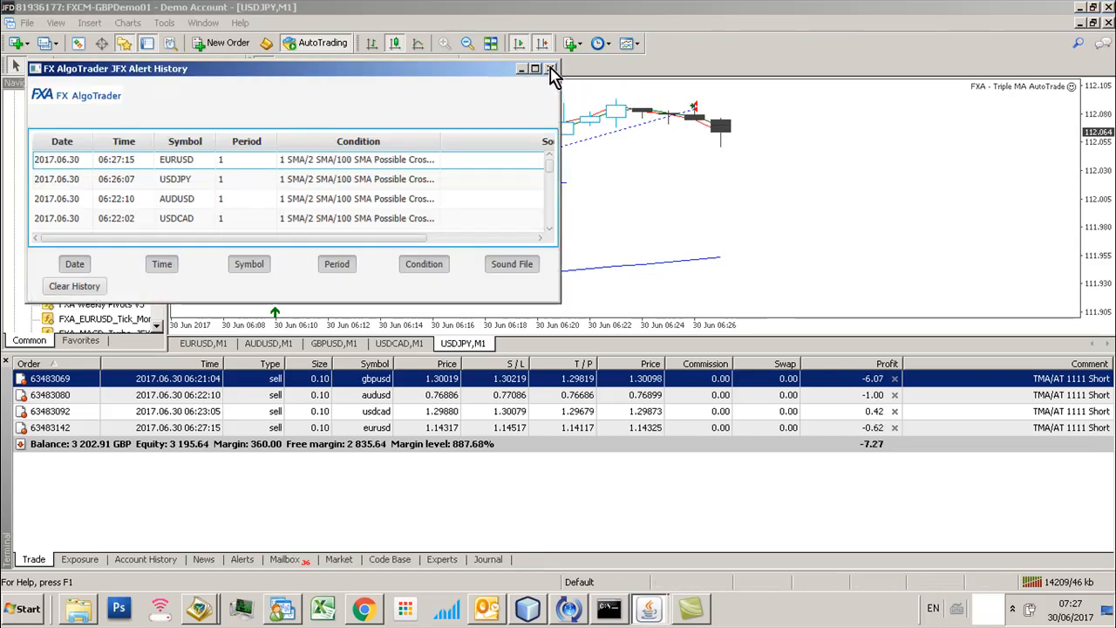
Dismiss the EURUSD alert history, select Breakeven Padding, then restore and re-hide the EA panel.
click(550, 68)
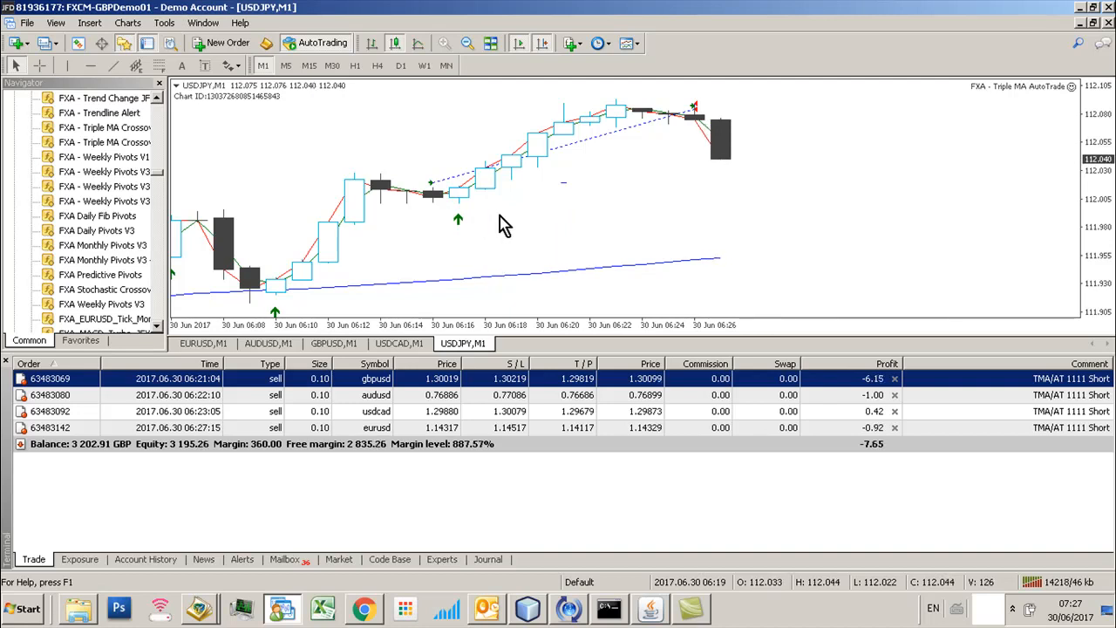
mouse_move(510, 202)
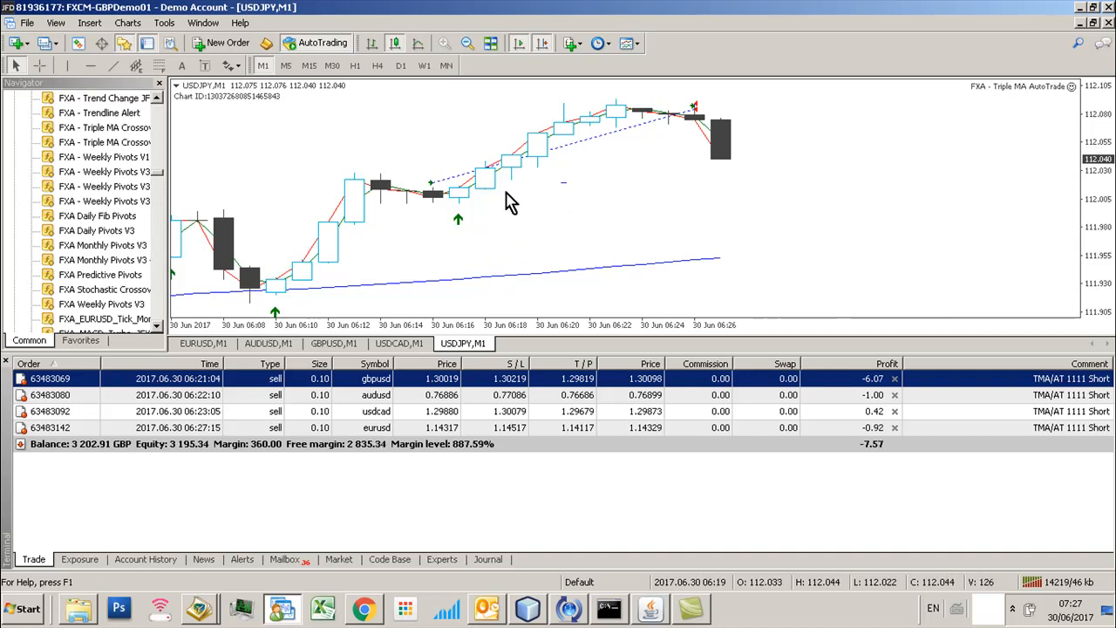
mouse_move(624, 219)
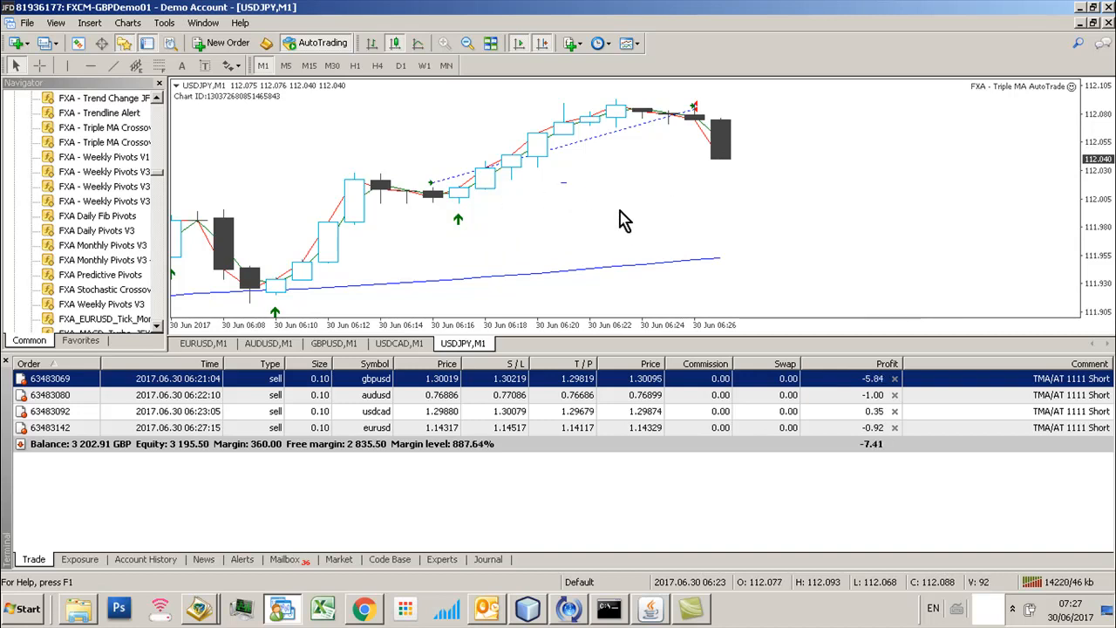
mouse_move(610, 190)
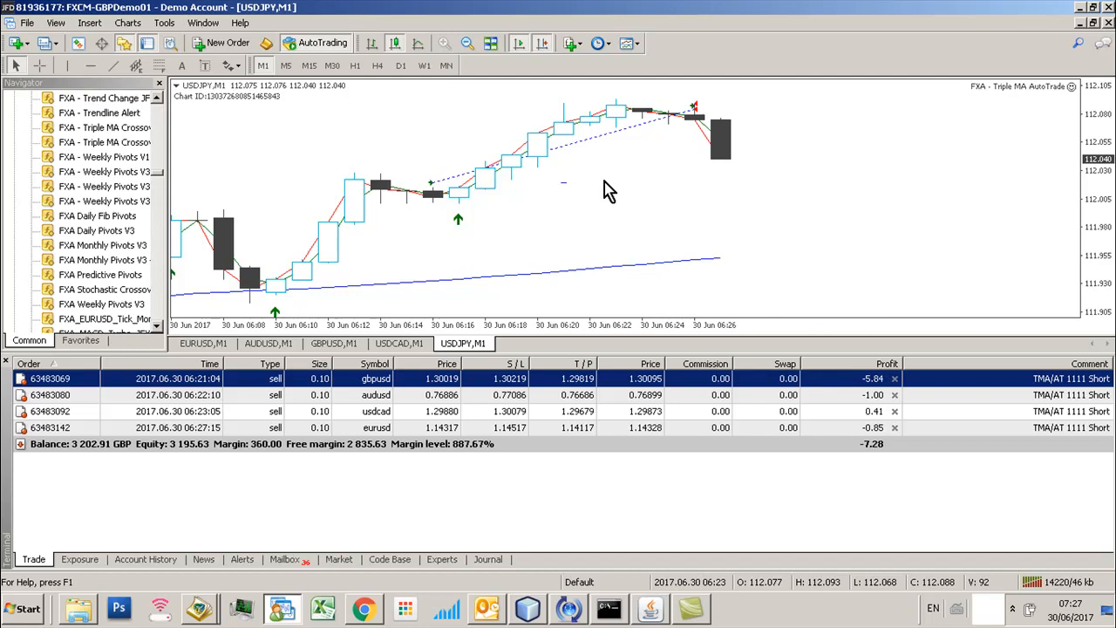
mouse_move(559, 232)
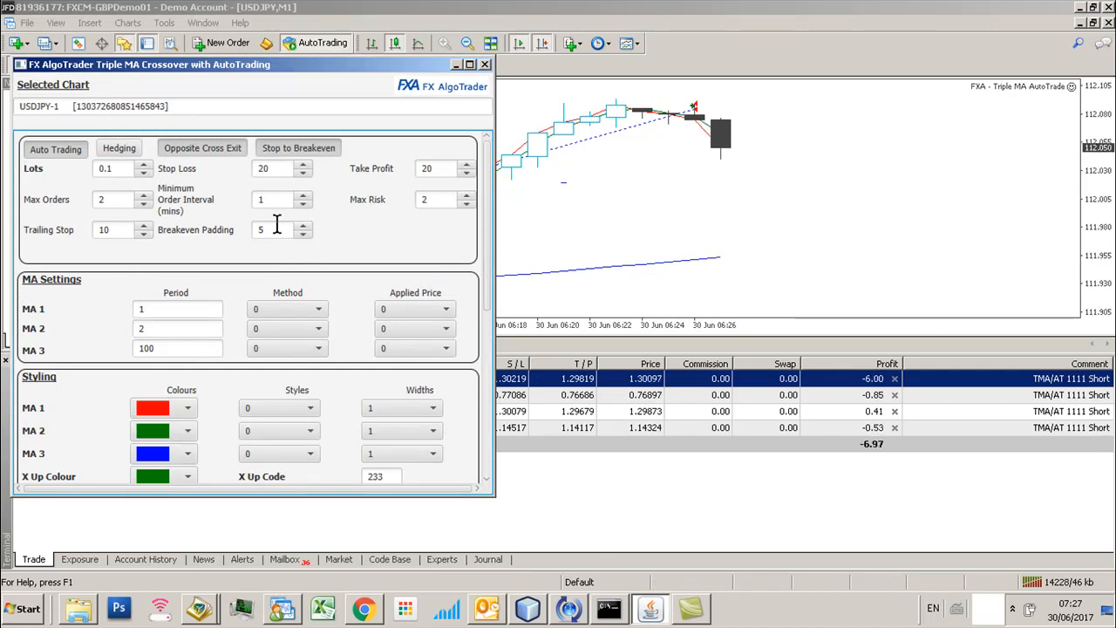
click(275, 229)
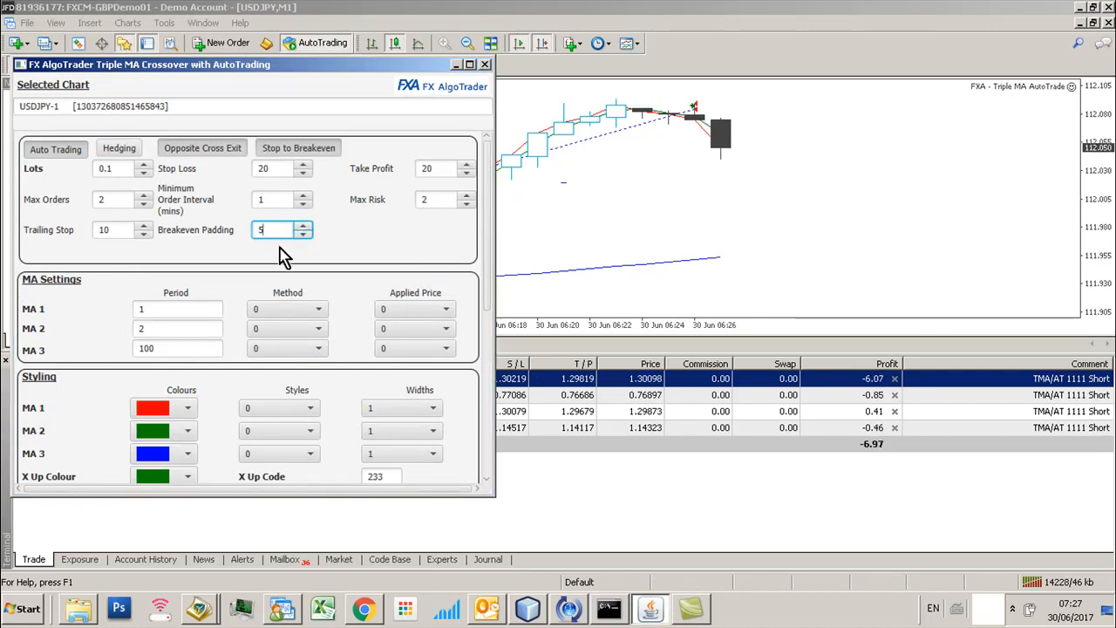
mouse_move(580, 257)
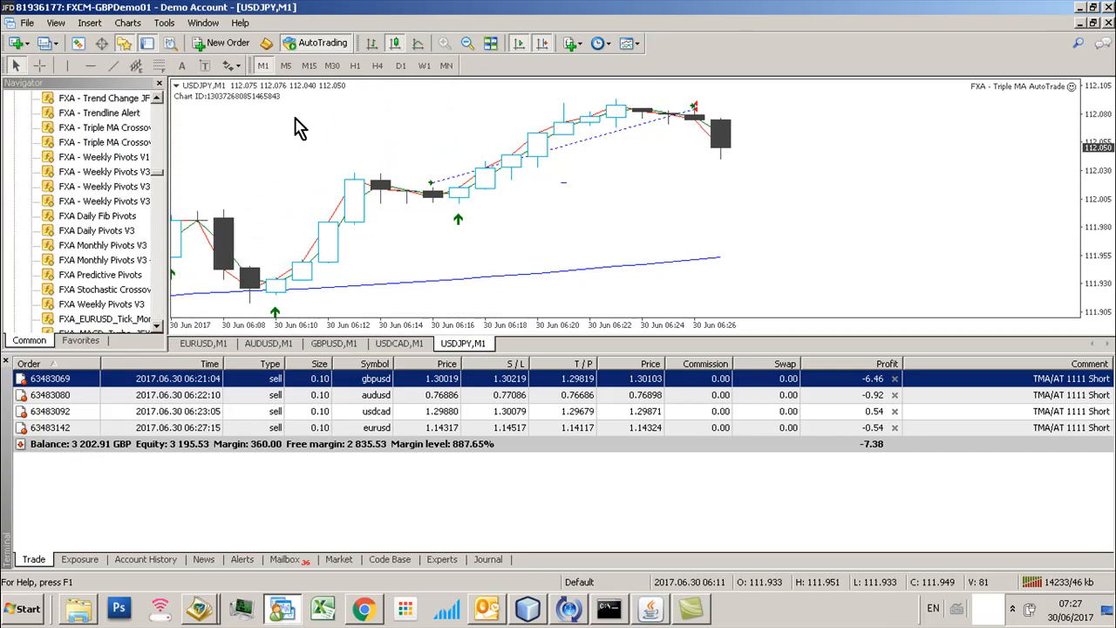
mouse_move(432, 190)
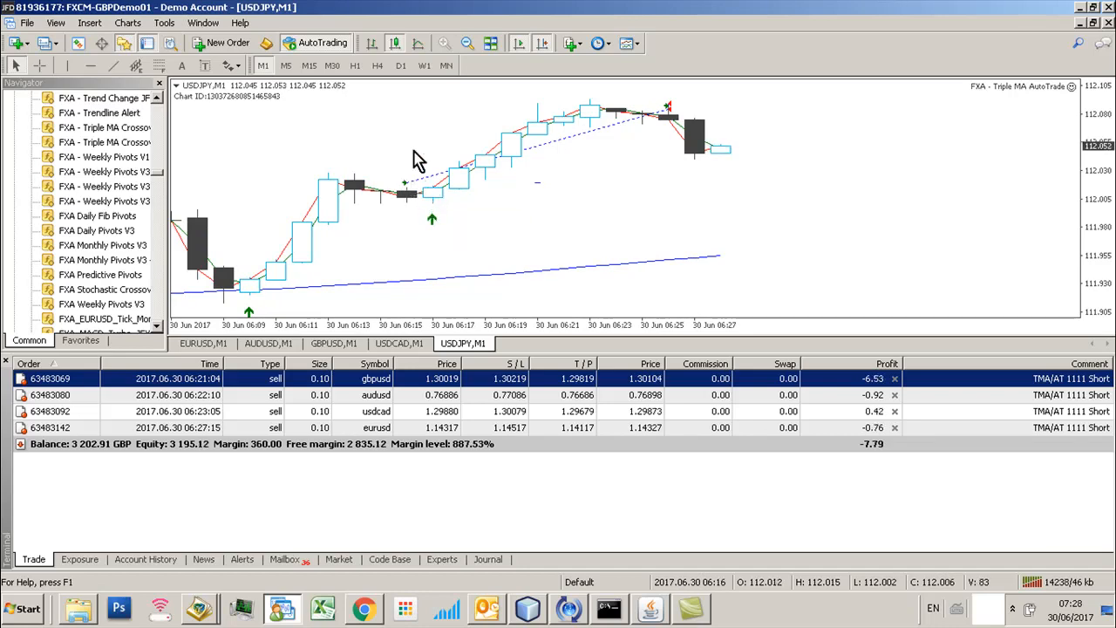
click(651, 608)
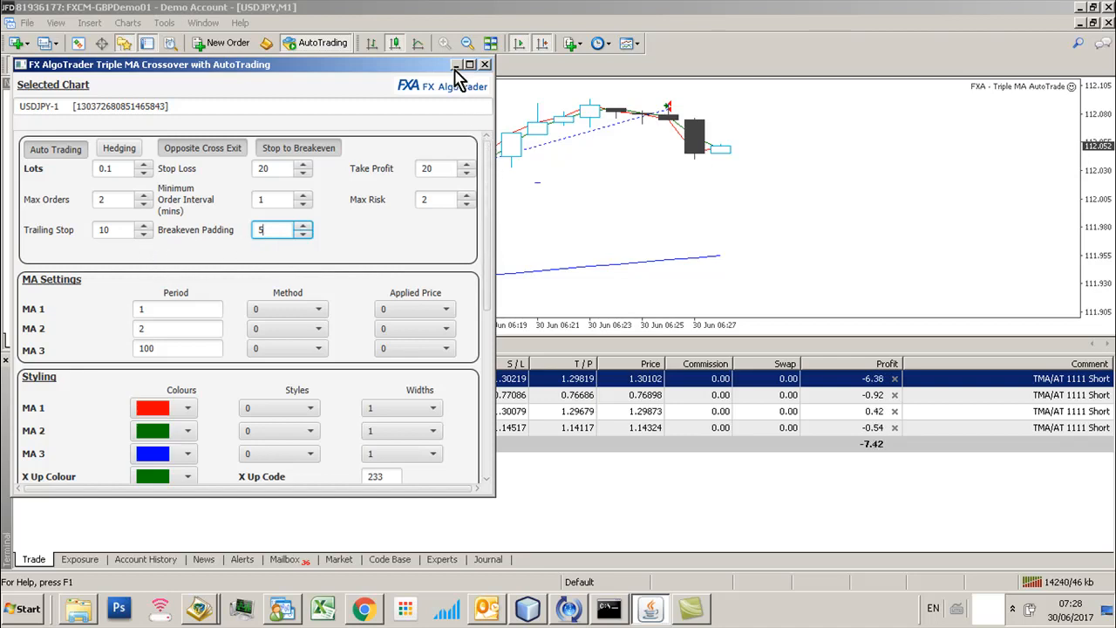
click(485, 63)
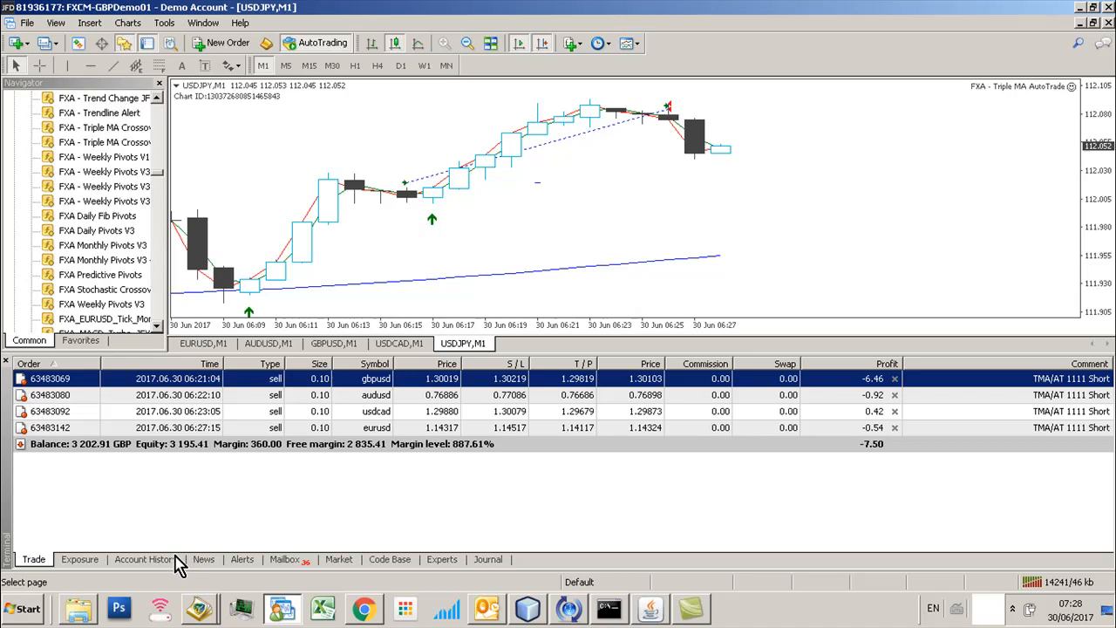
click(146, 558)
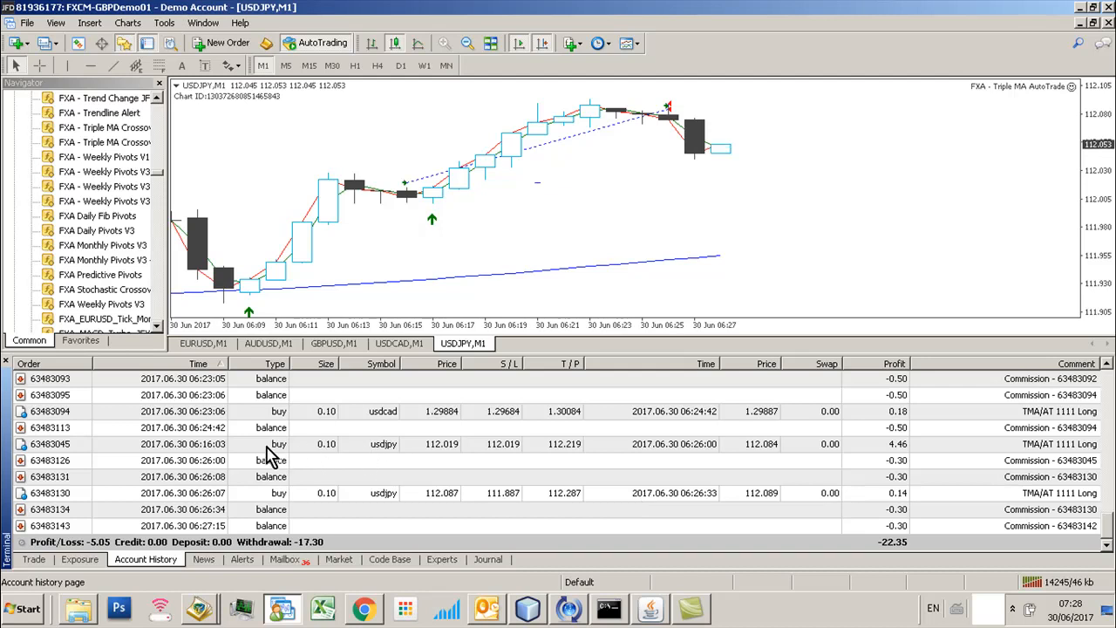
mouse_move(330, 457)
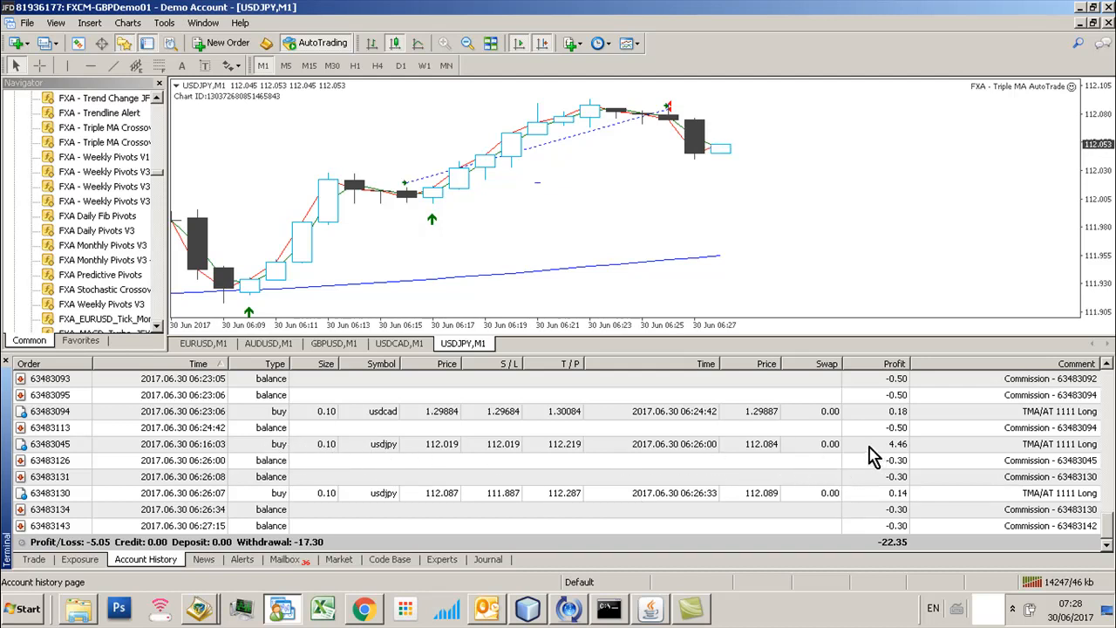
mouse_move(441, 459)
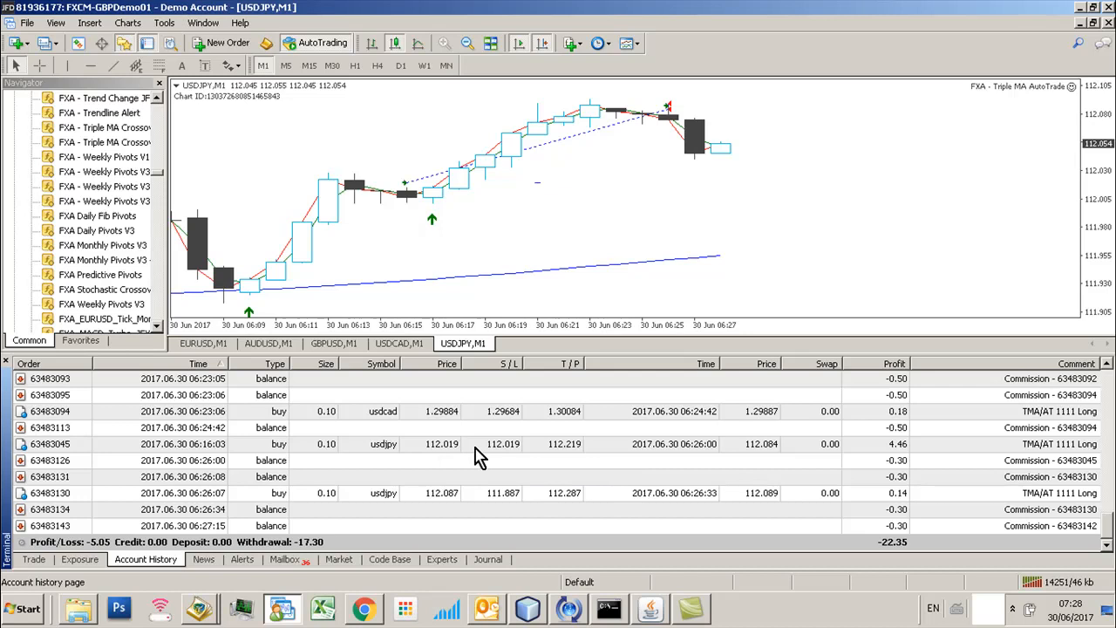
mouse_move(541, 454)
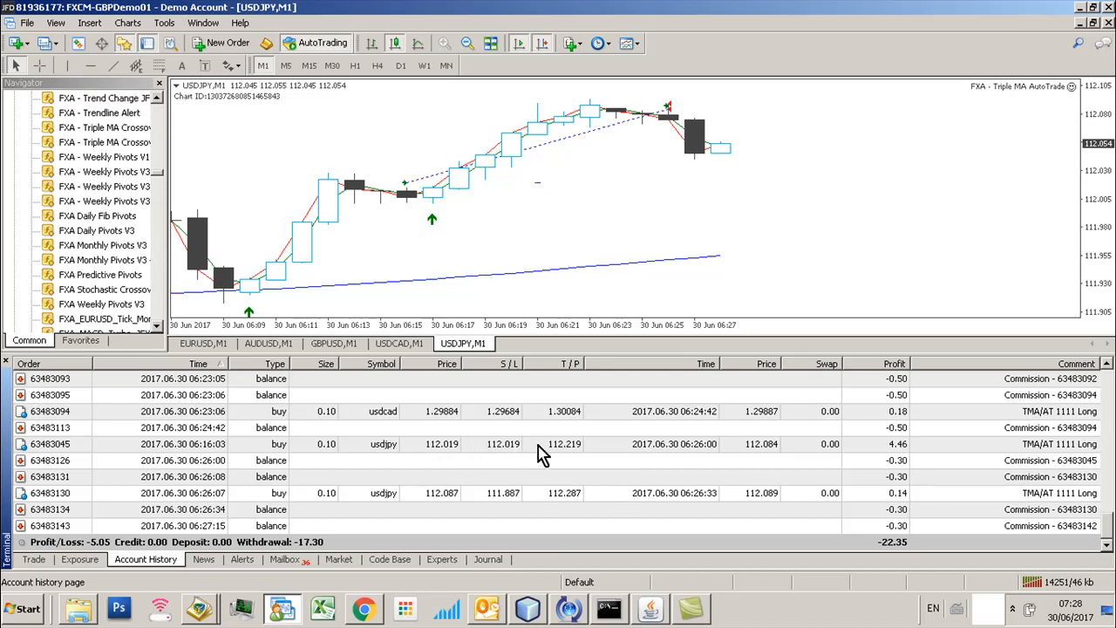
mouse_move(401, 452)
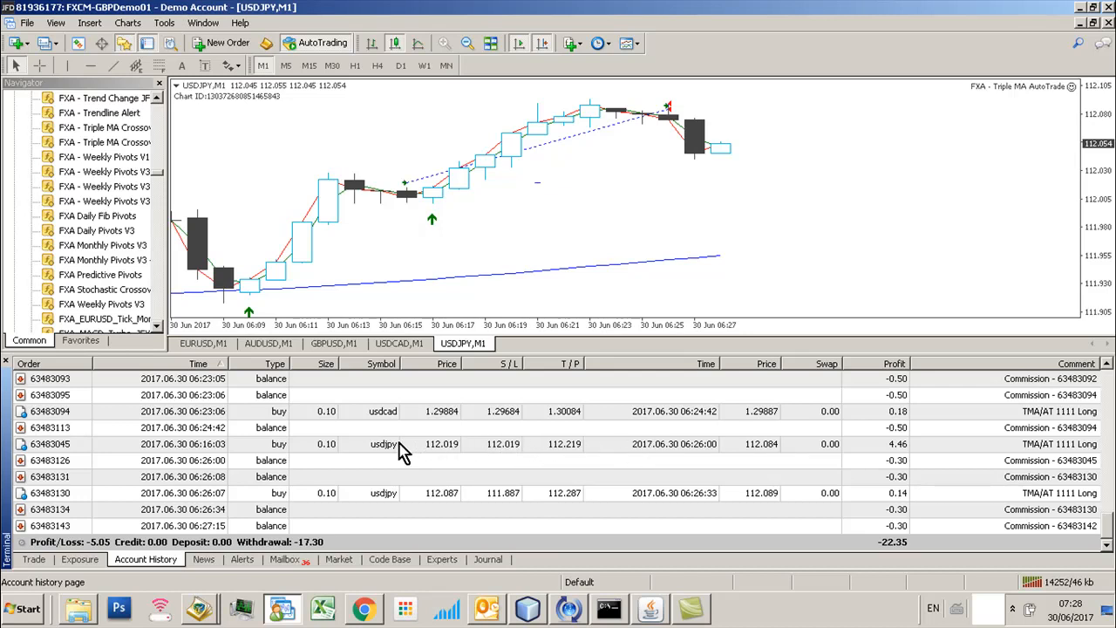
mouse_move(386, 456)
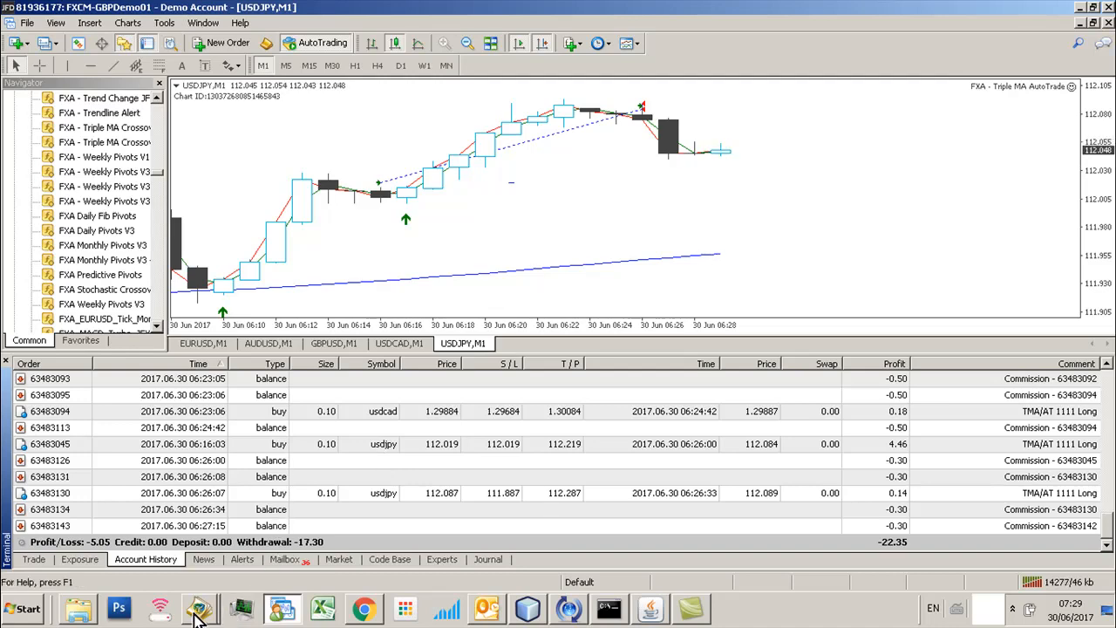
Switch to MetaEditor to view the Triple MA AutoTrade source code.
click(199, 607)
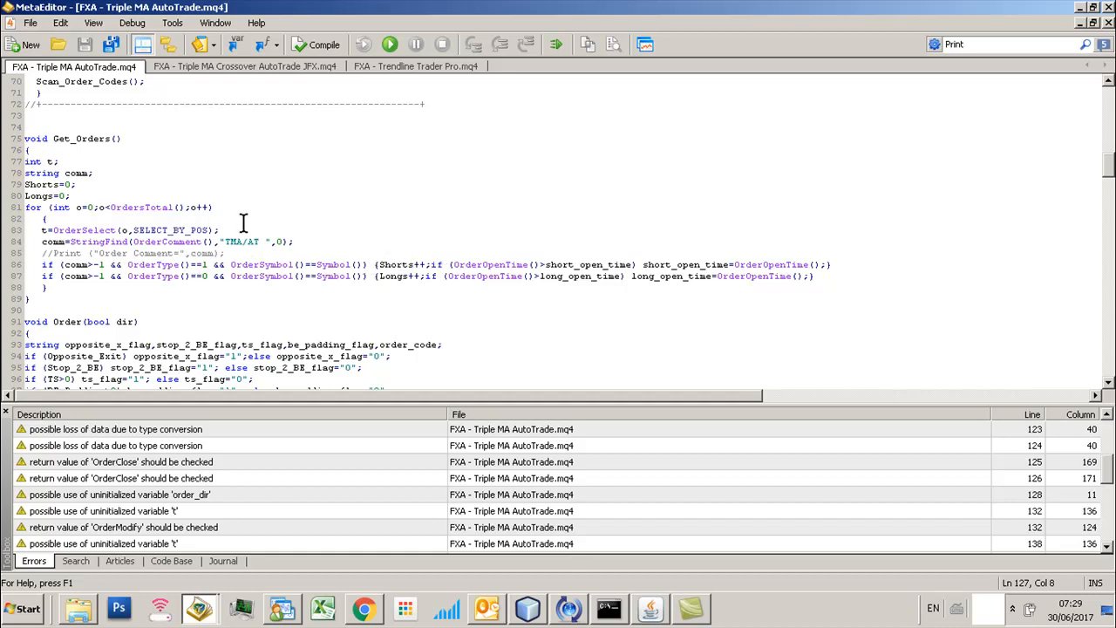
mouse_move(334, 234)
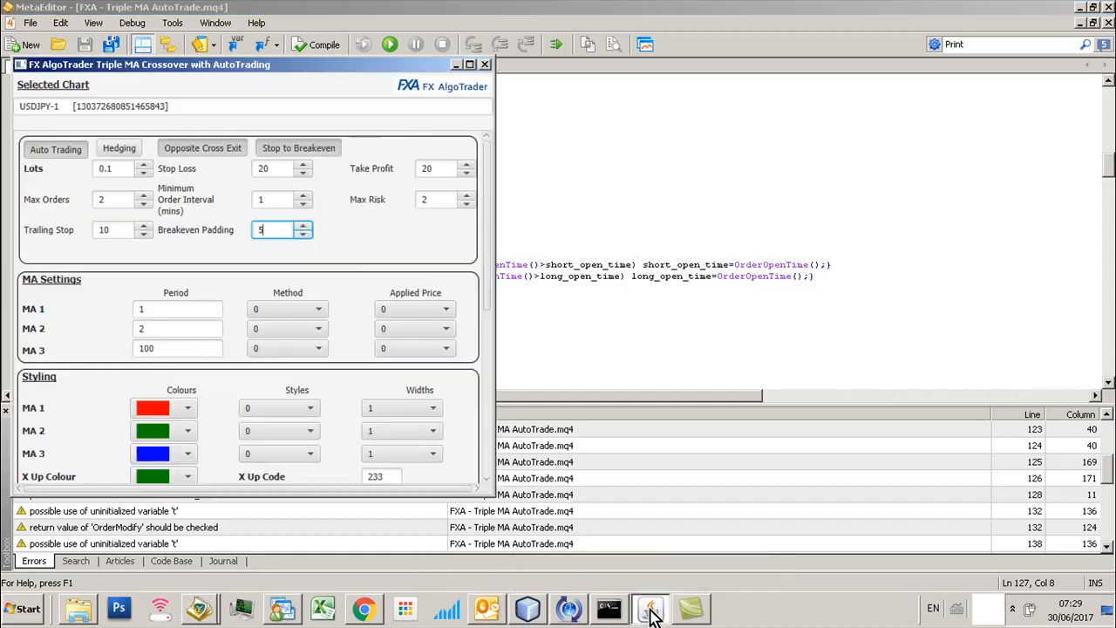
mouse_move(485, 445)
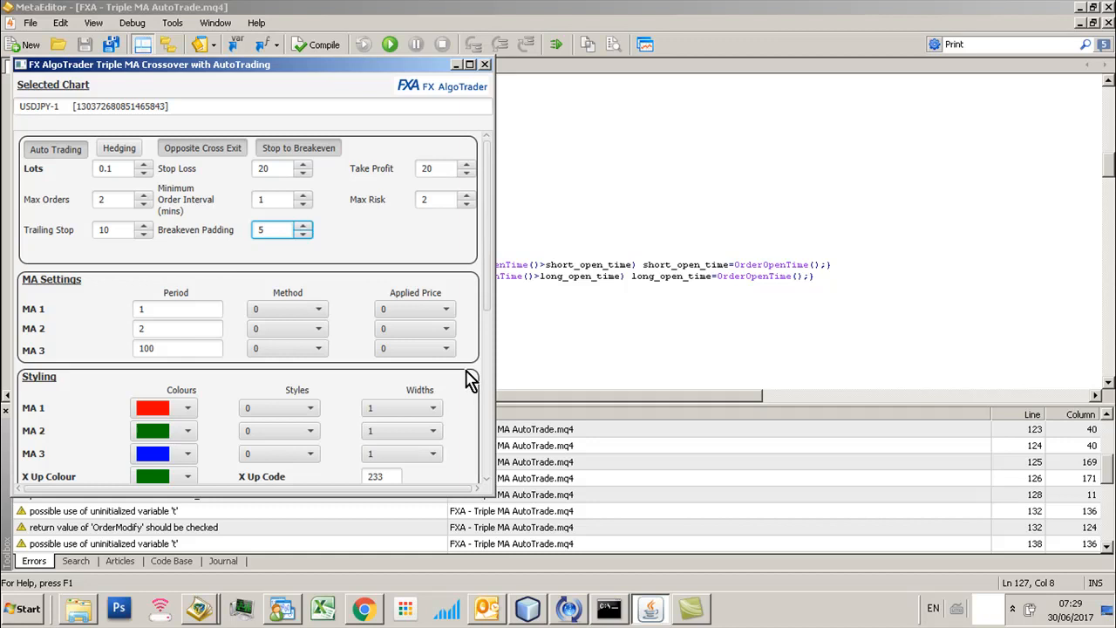
mouse_move(378, 250)
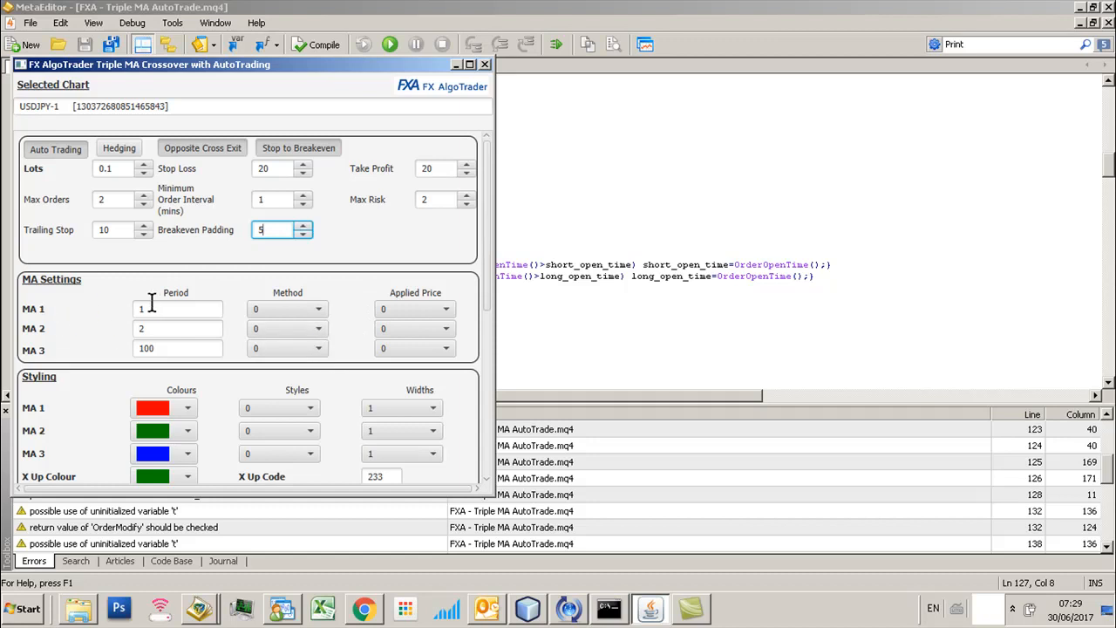
mouse_move(477, 608)
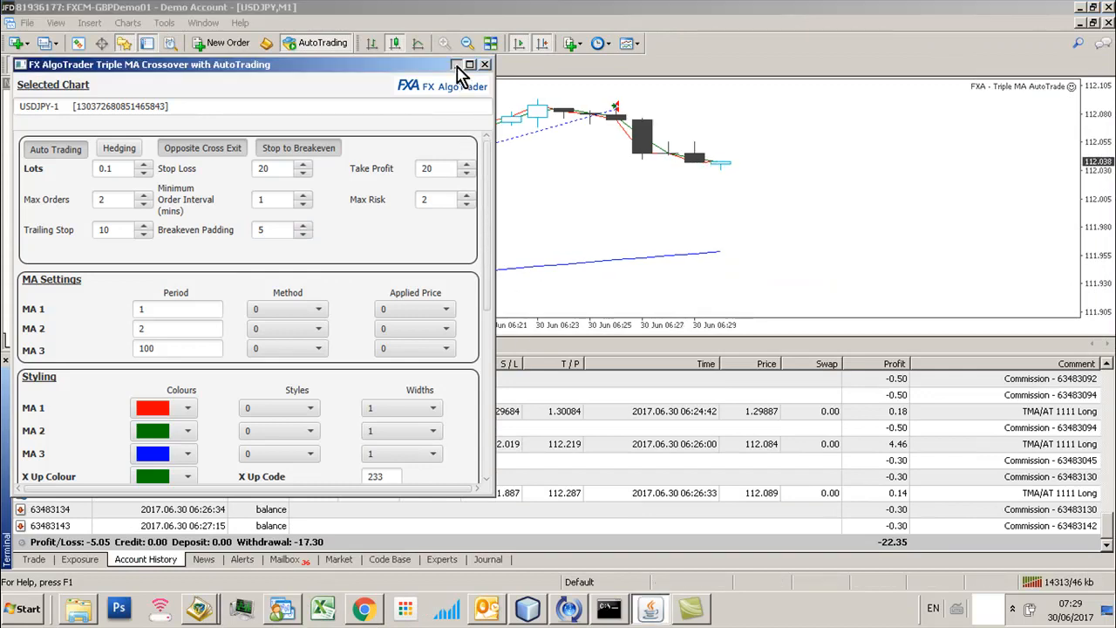
Hide the EA panel, view the latest EURUSD Experts log entries, then restore the panel.
click(484, 64)
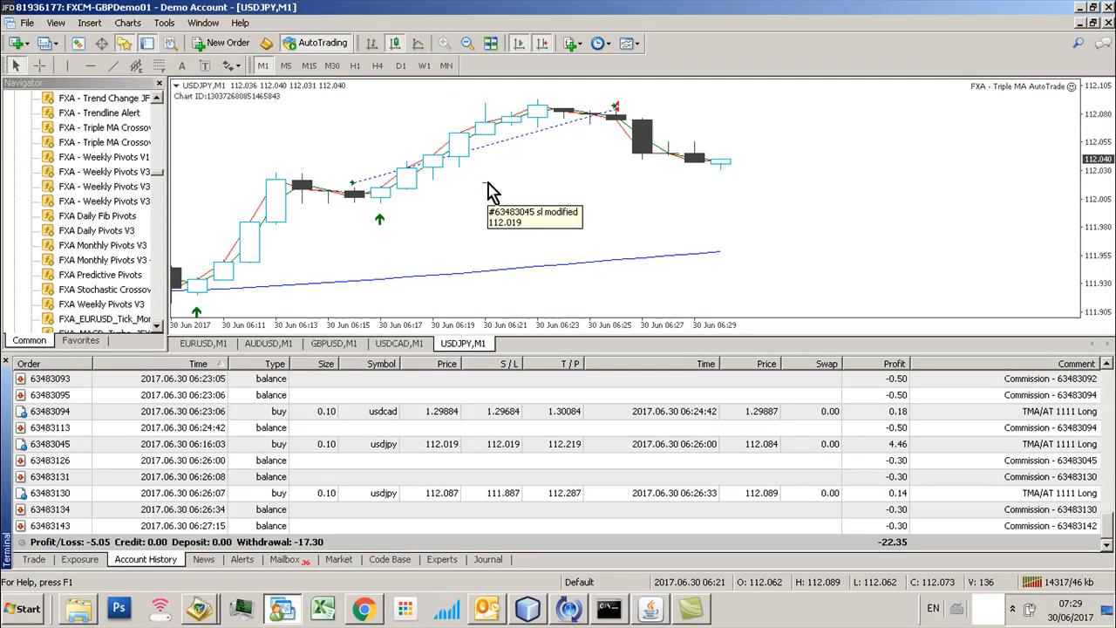
click(442, 559)
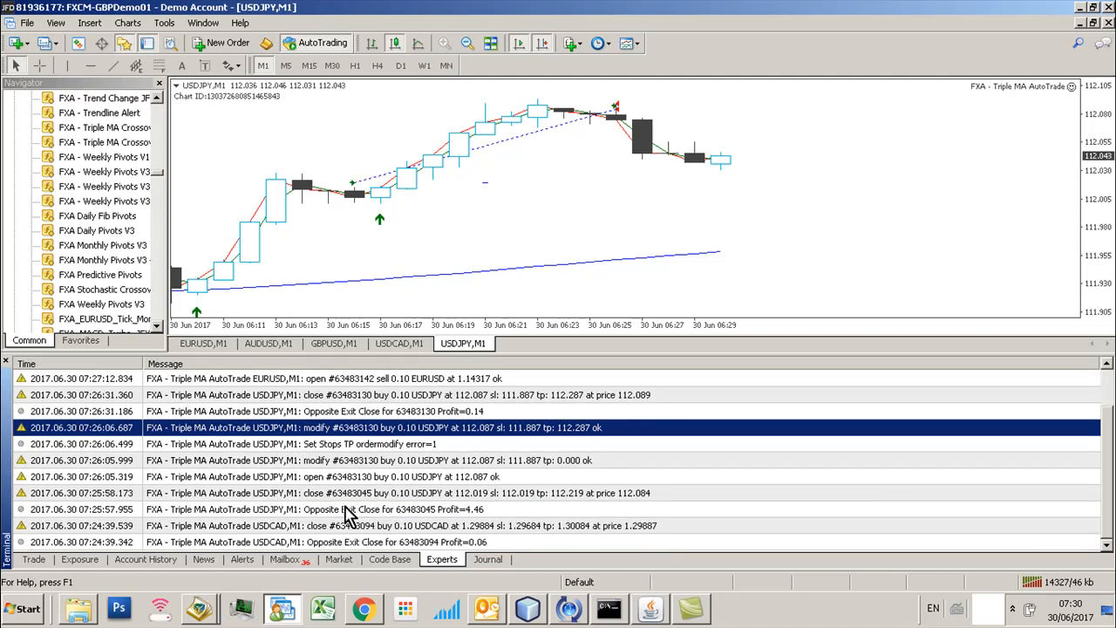
click(349, 509)
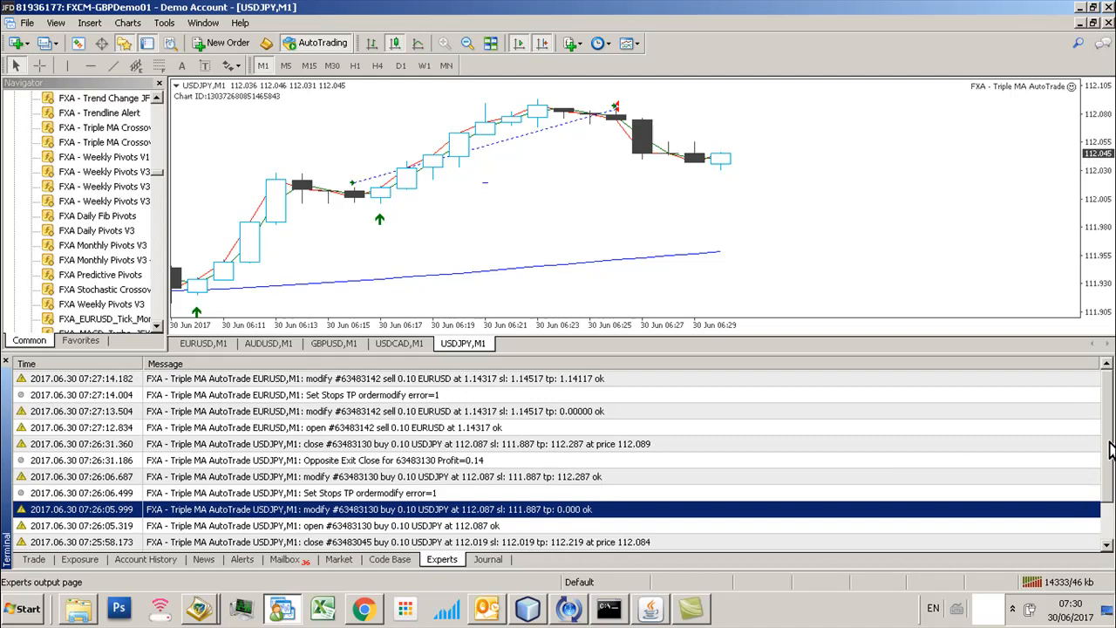
mouse_move(615, 433)
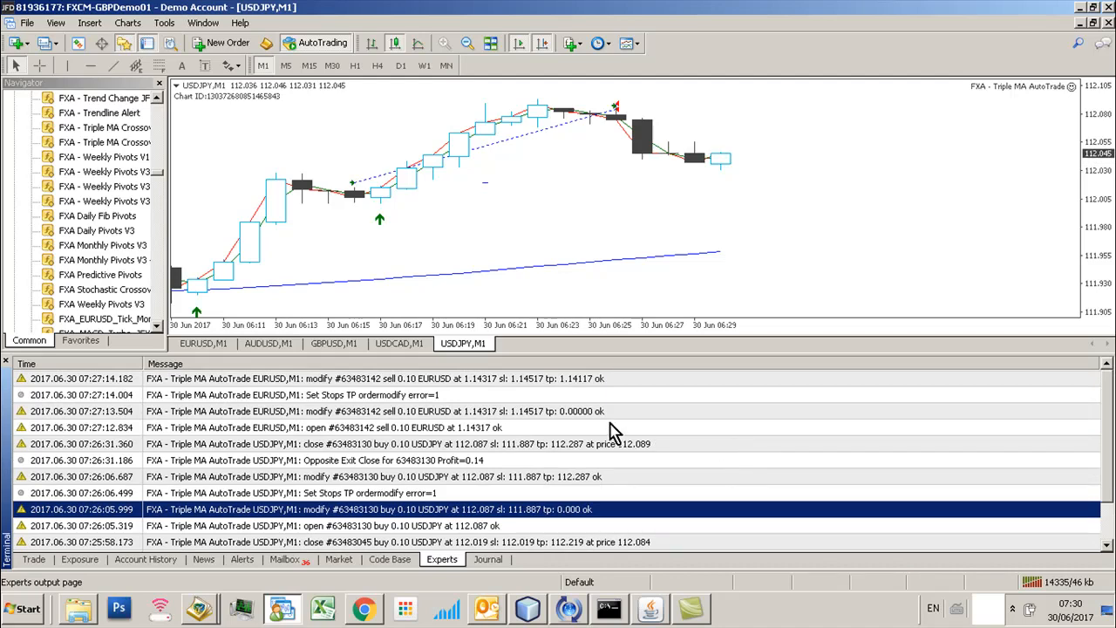
click(349, 427)
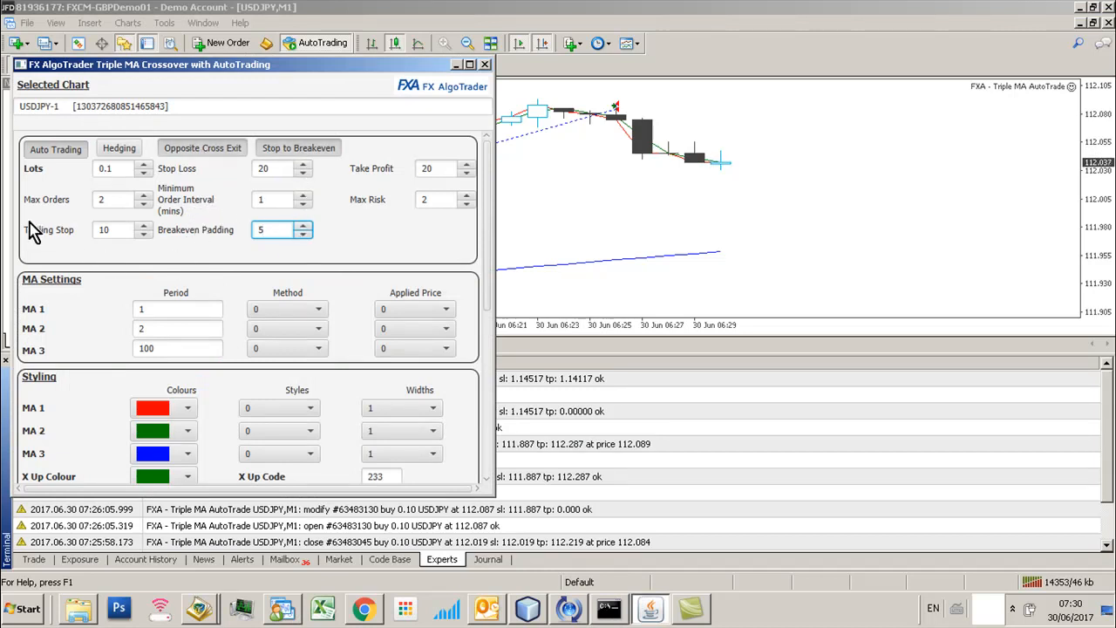
mouse_move(145, 246)
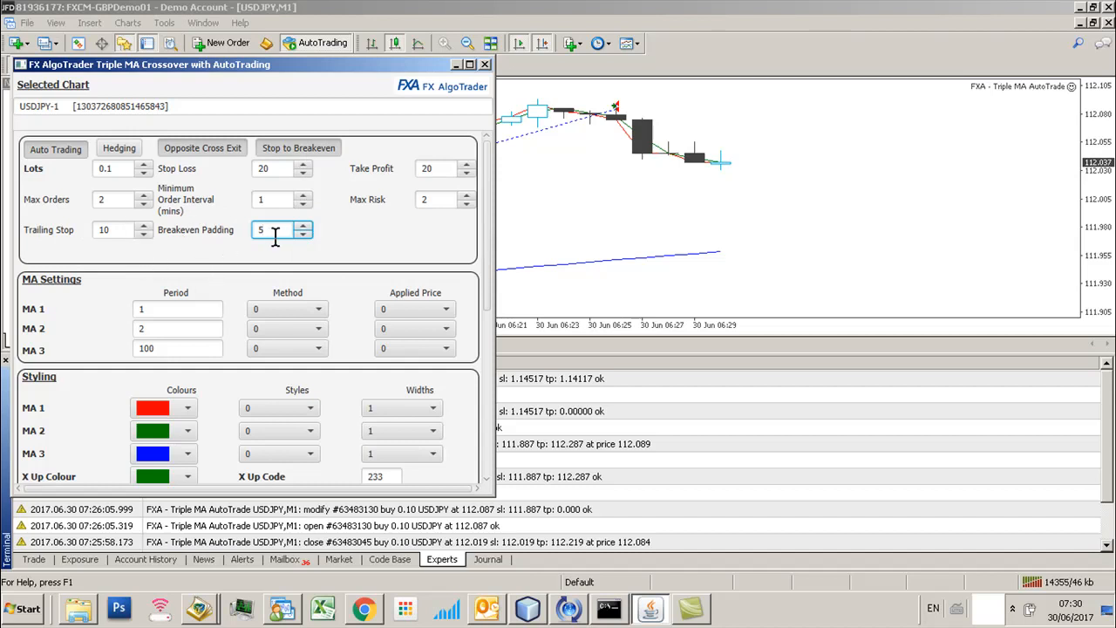
click(298, 148)
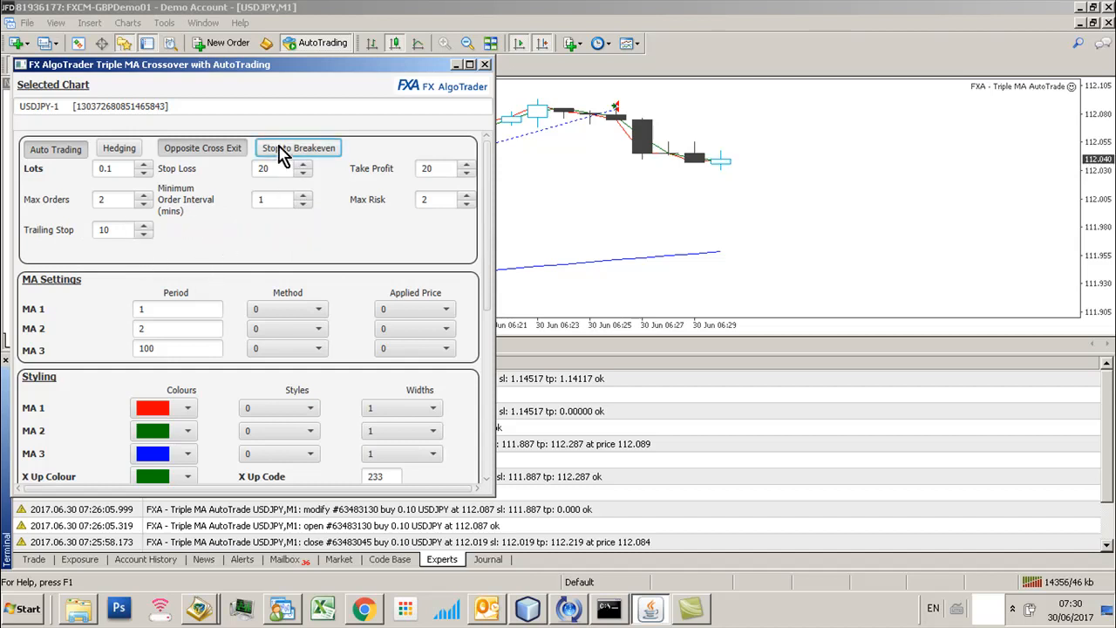
click(298, 147)
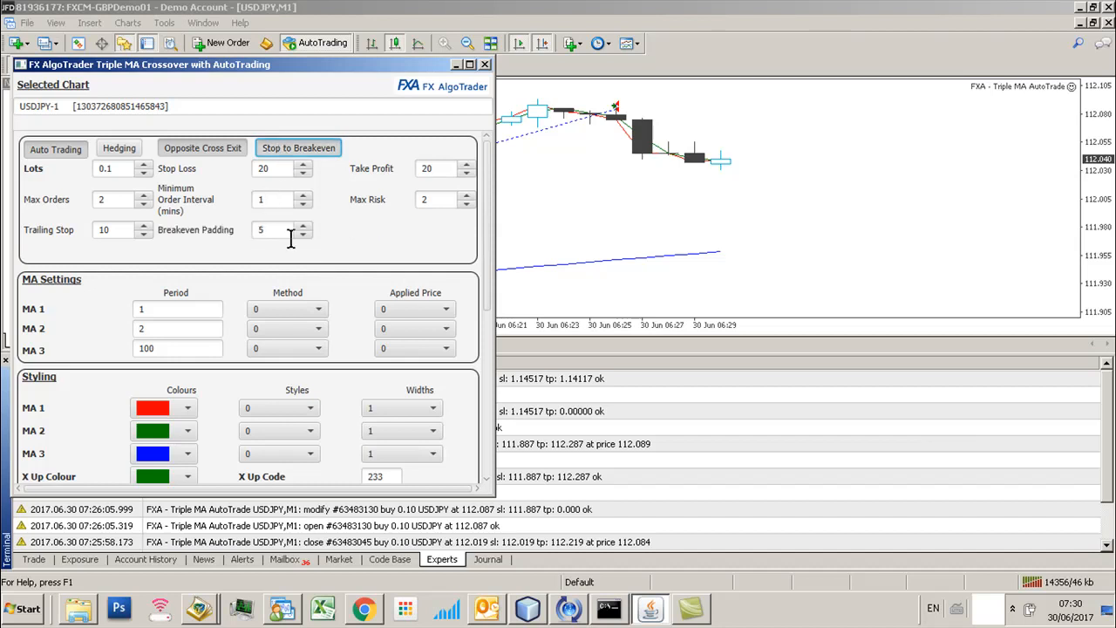
click(302, 226)
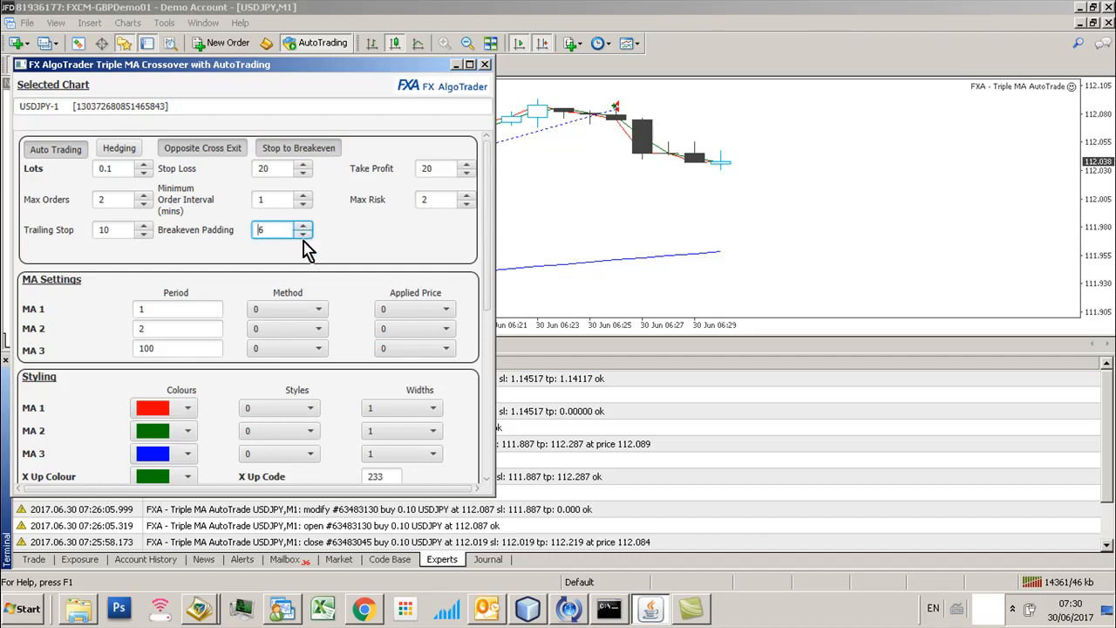
click(303, 234)
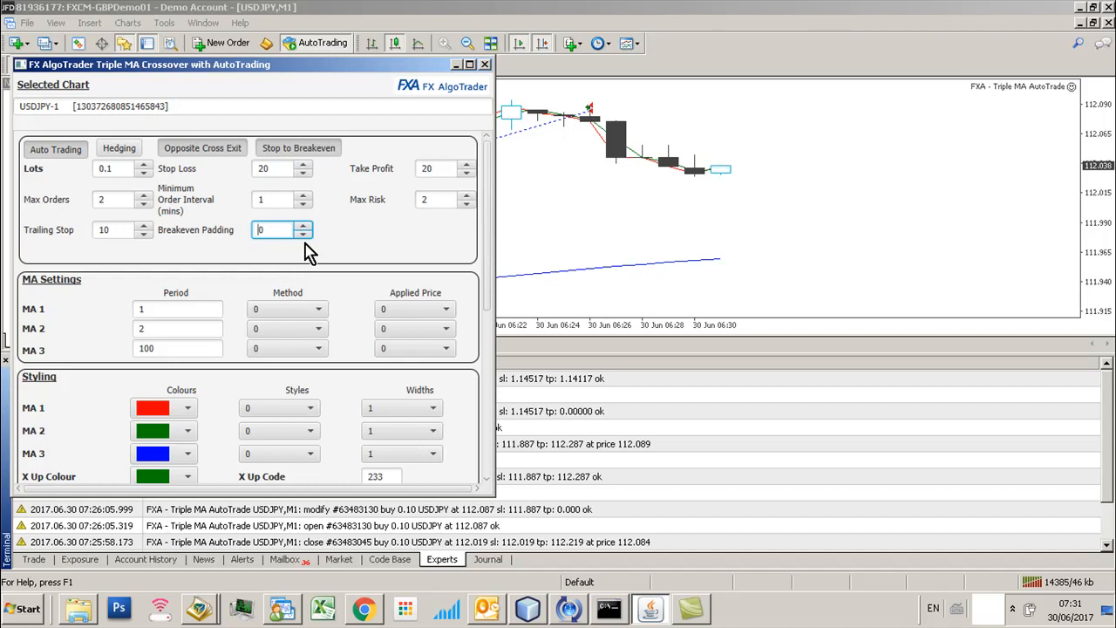
click(303, 226)
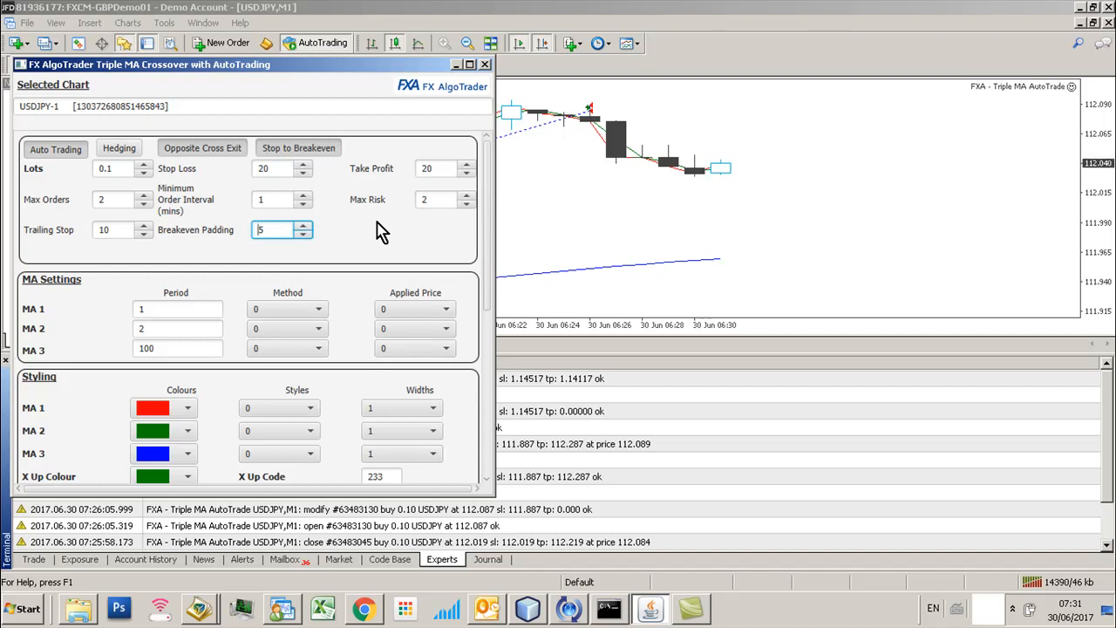
mouse_move(124, 230)
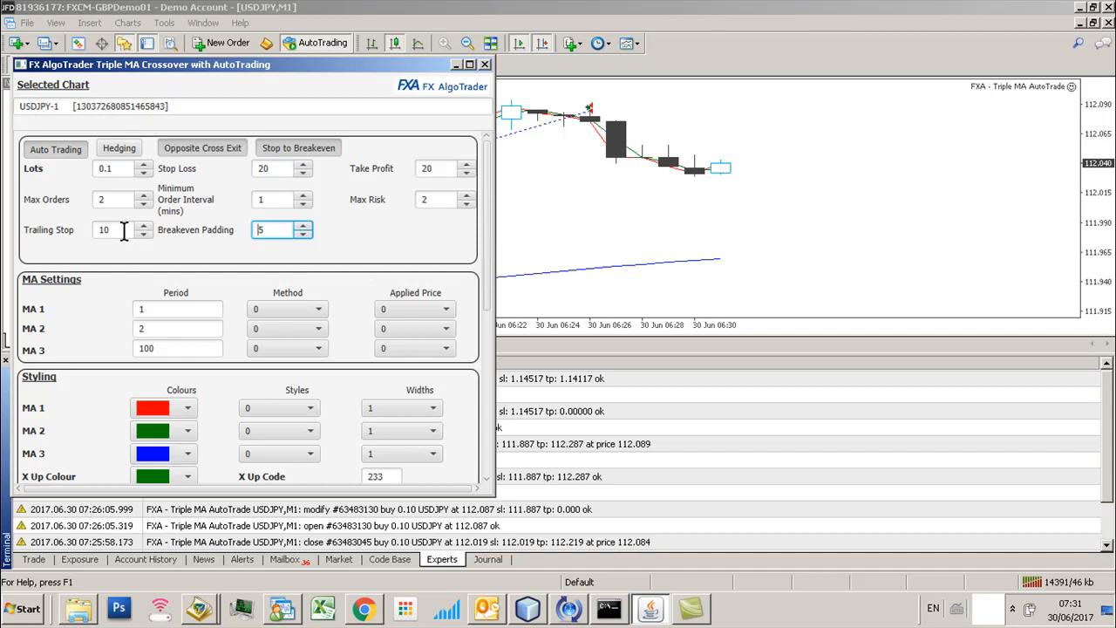
mouse_move(247, 246)
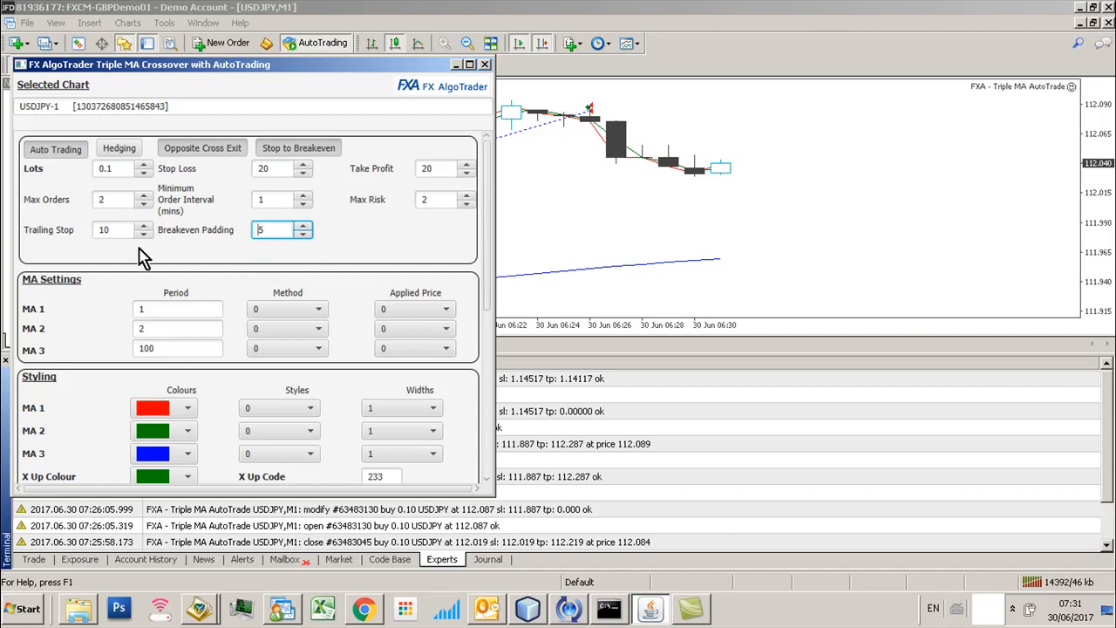
Nudge the Trailing Stop down, up to 11, then back down to 10.
click(144, 234)
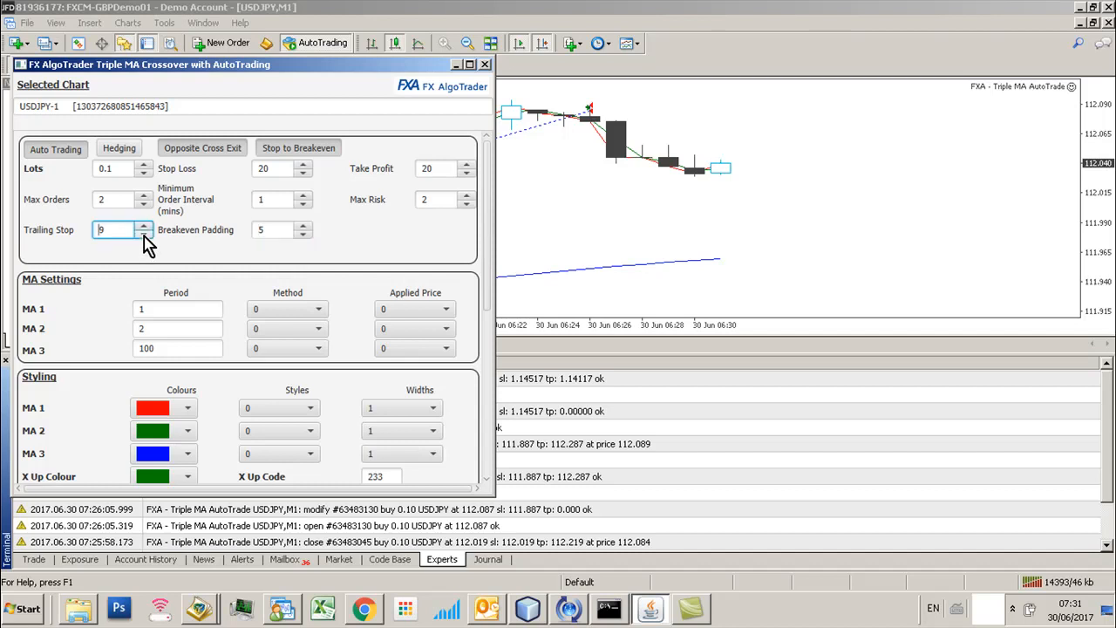
click(144, 234)
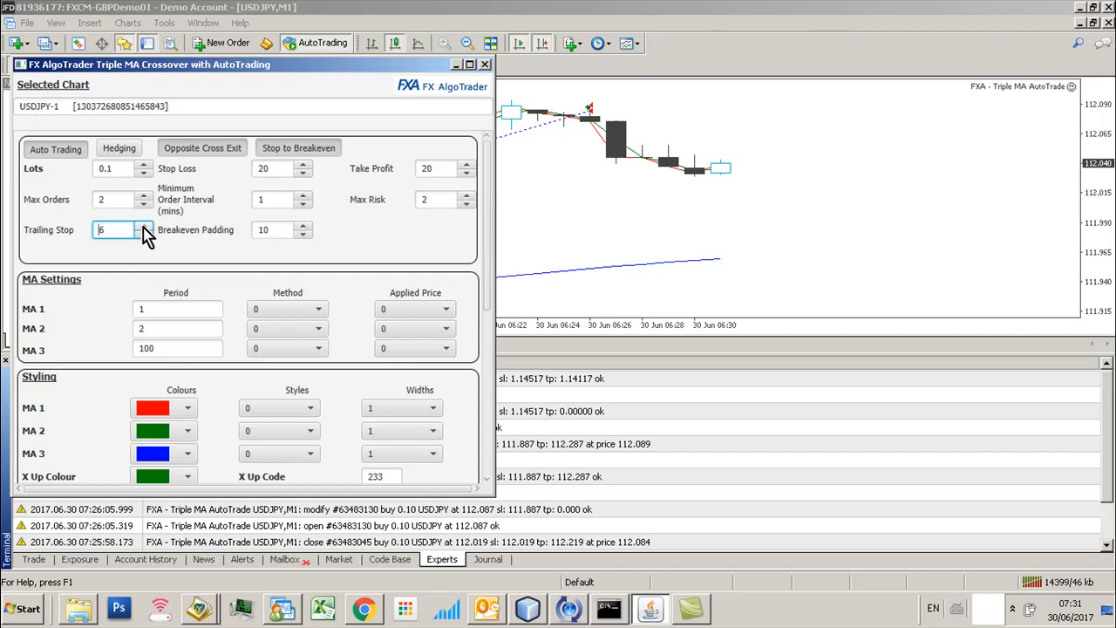
click(143, 225)
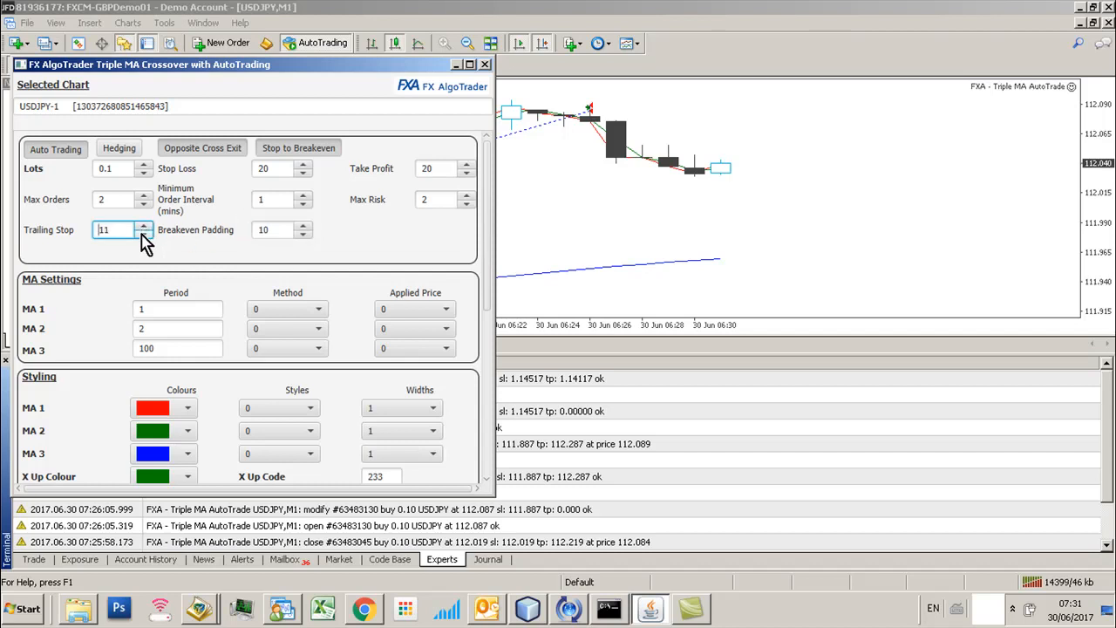
click(143, 233)
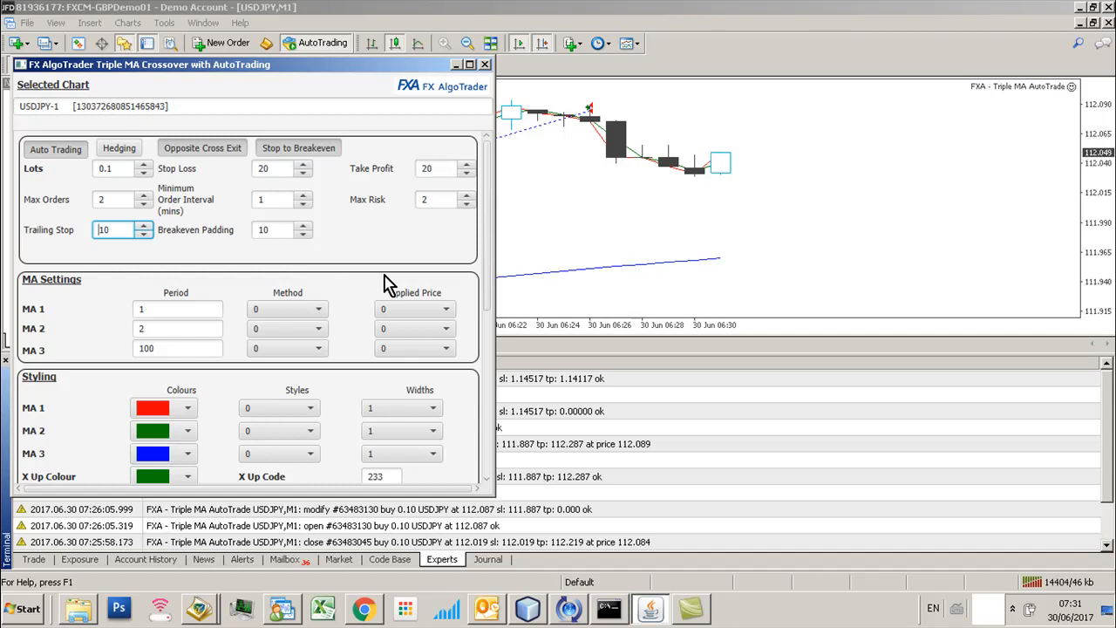
mouse_move(288, 257)
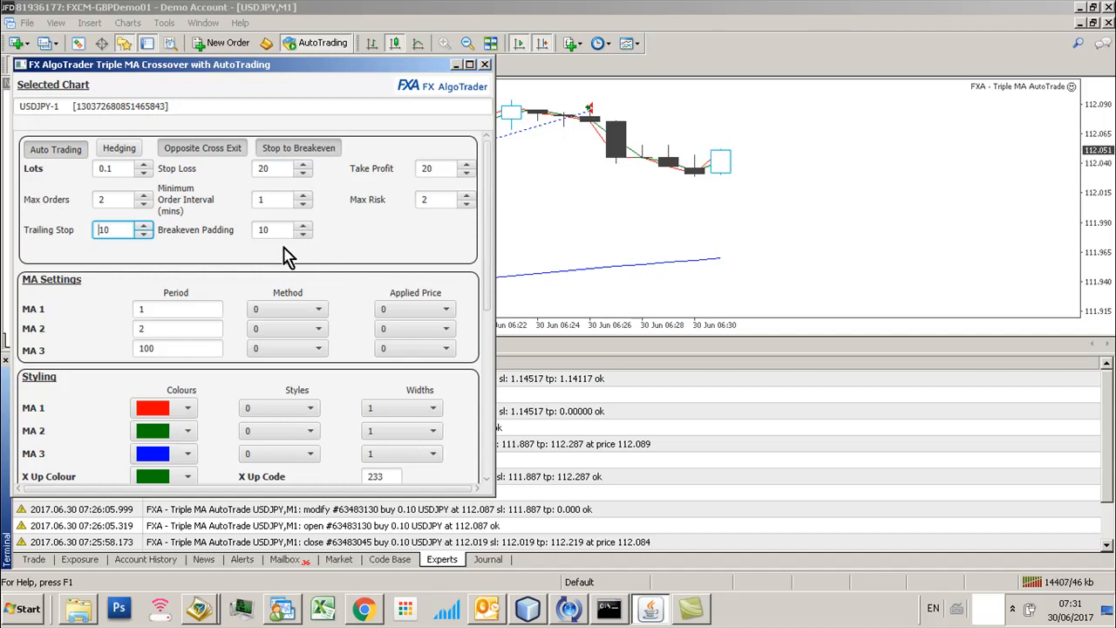
mouse_move(248, 251)
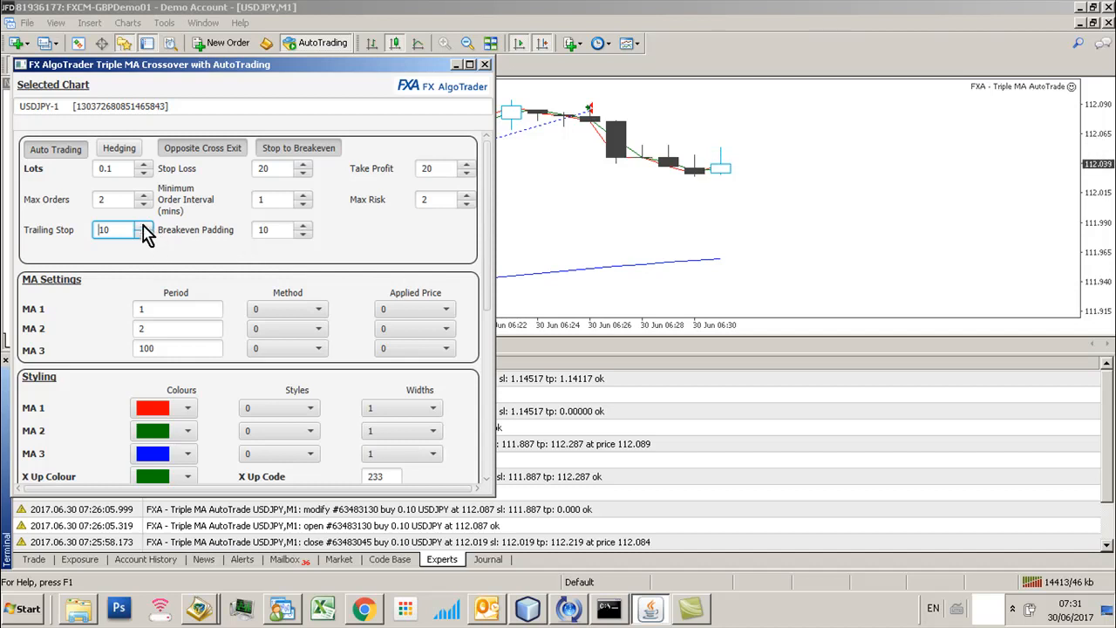
mouse_move(208, 246)
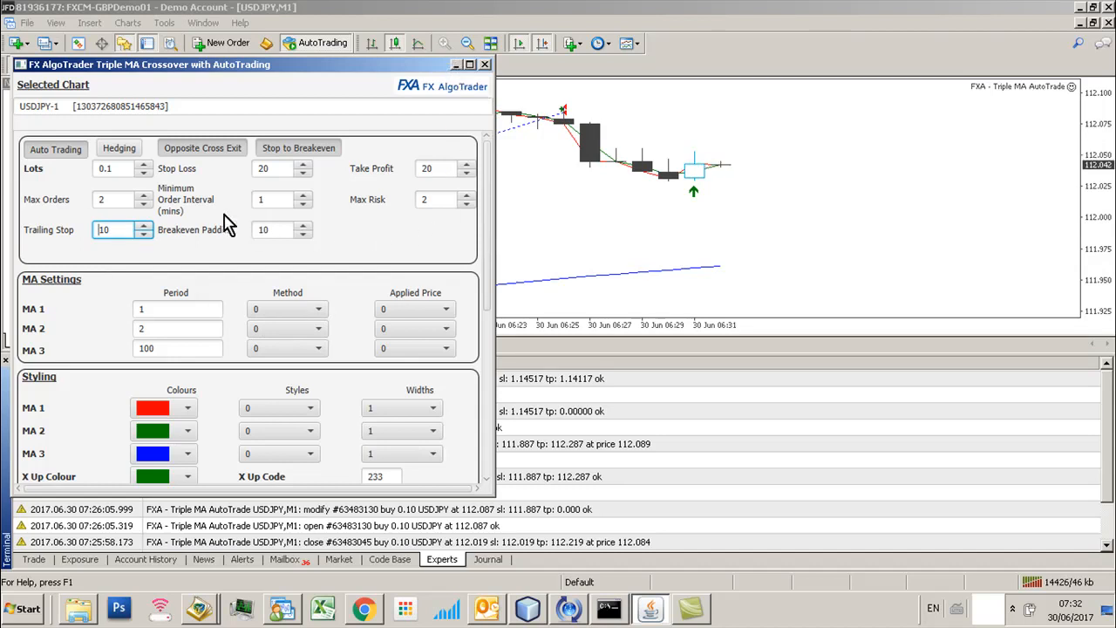
mouse_move(374, 245)
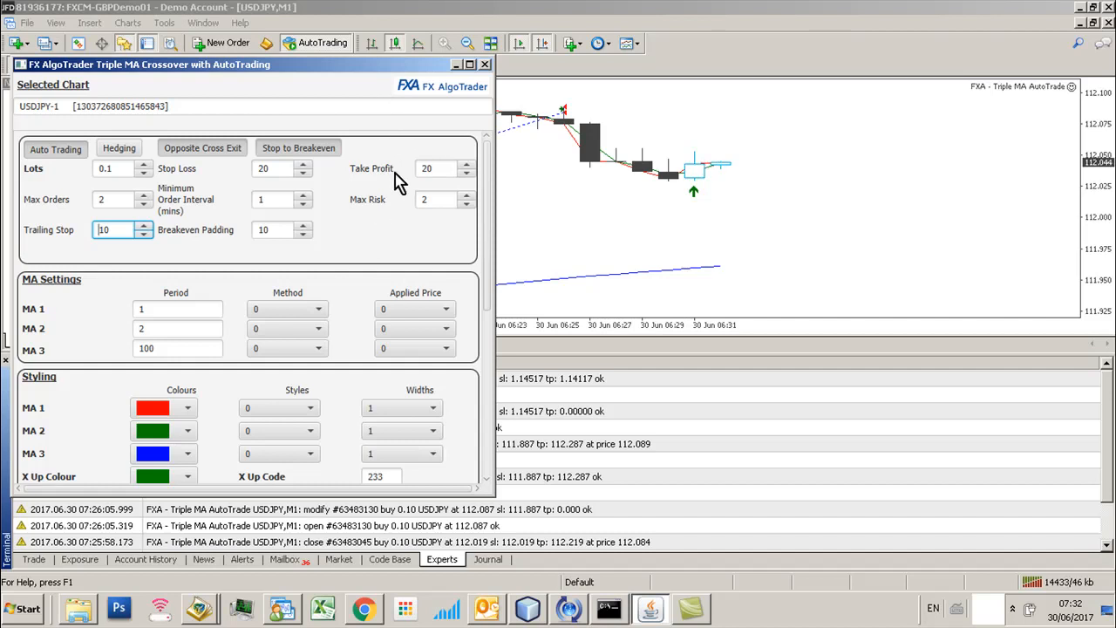
mouse_move(484, 188)
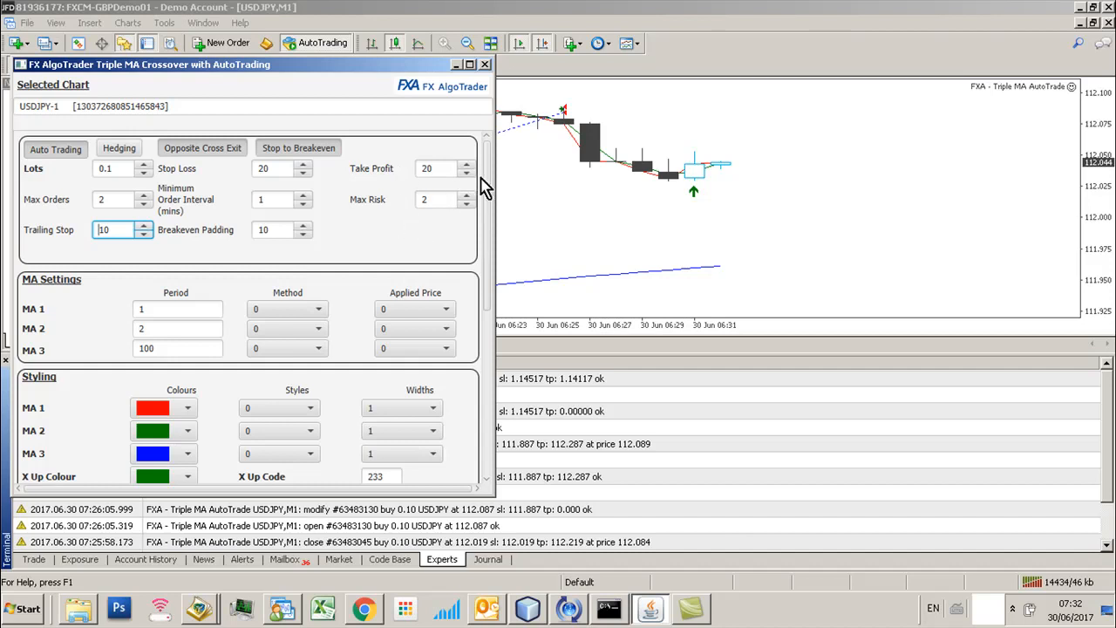
mouse_move(203, 200)
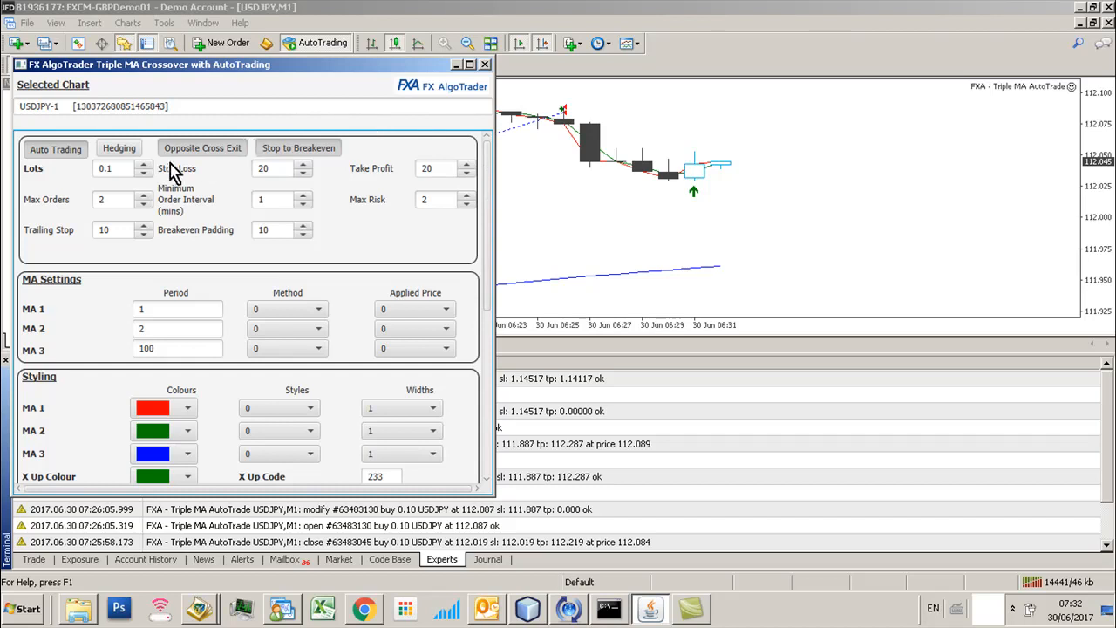
mouse_move(202, 190)
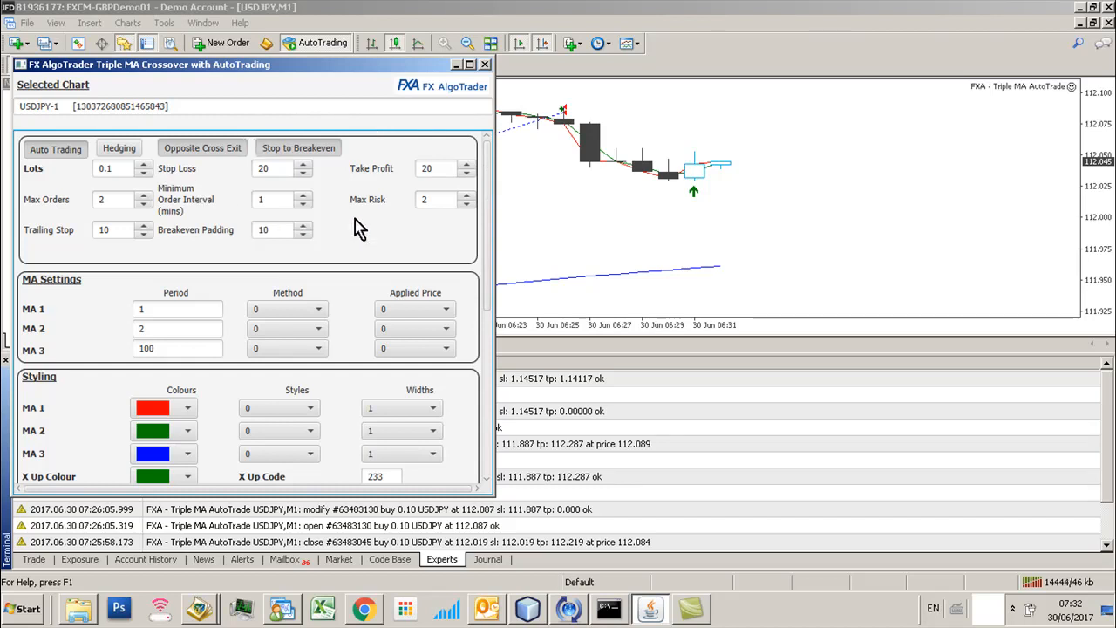
mouse_move(458, 83)
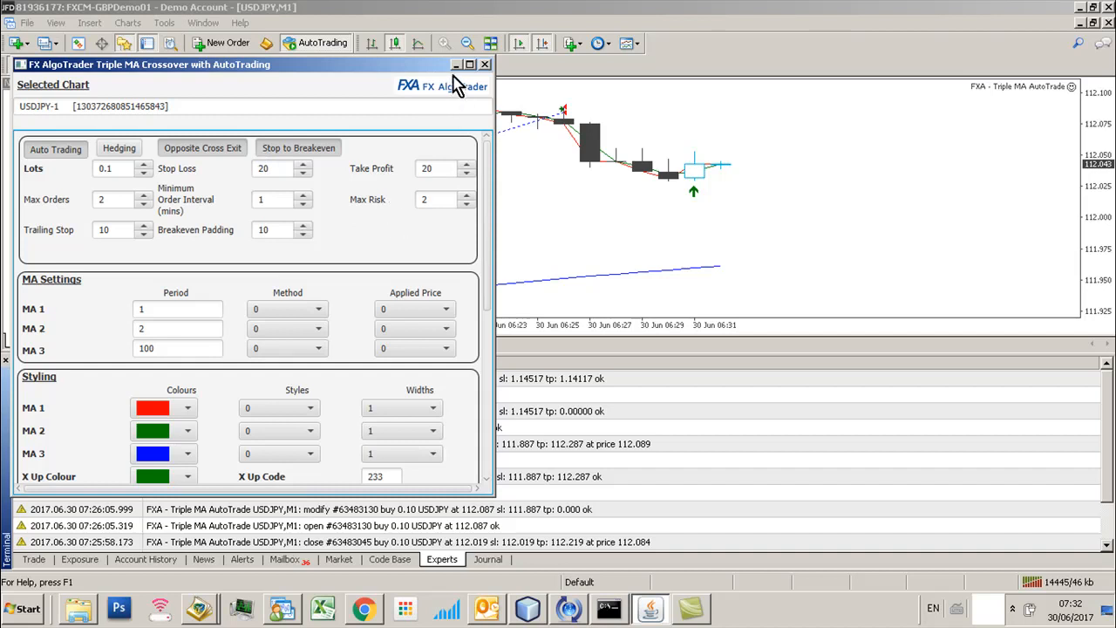
mouse_move(460, 163)
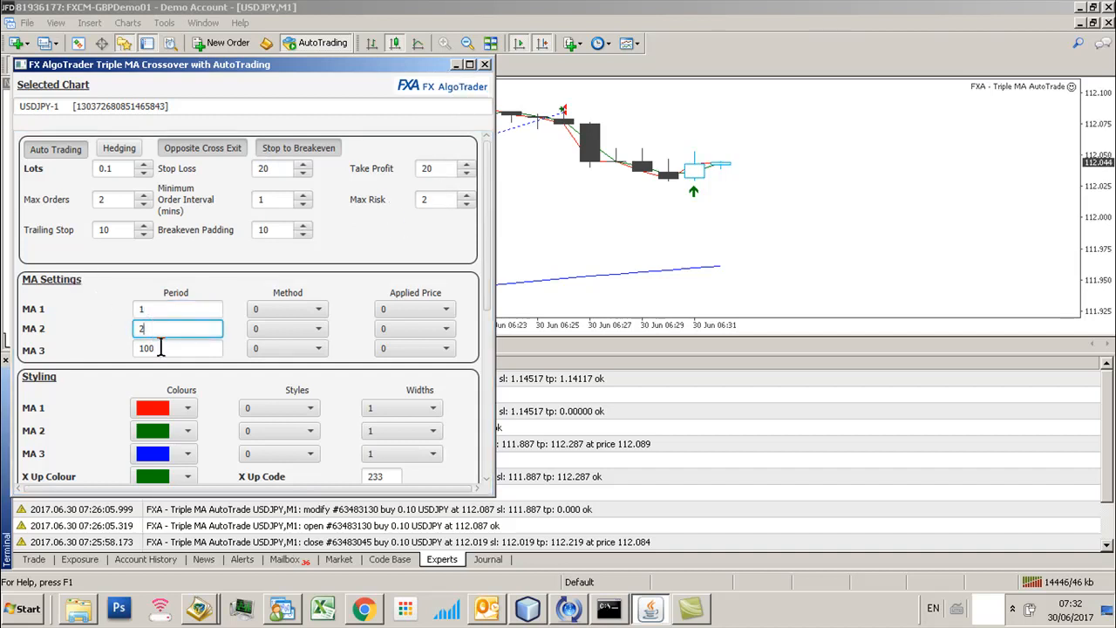
Open Global Variables and select the stored AUDUSD MA2 and MA3 settings.
click(178, 308)
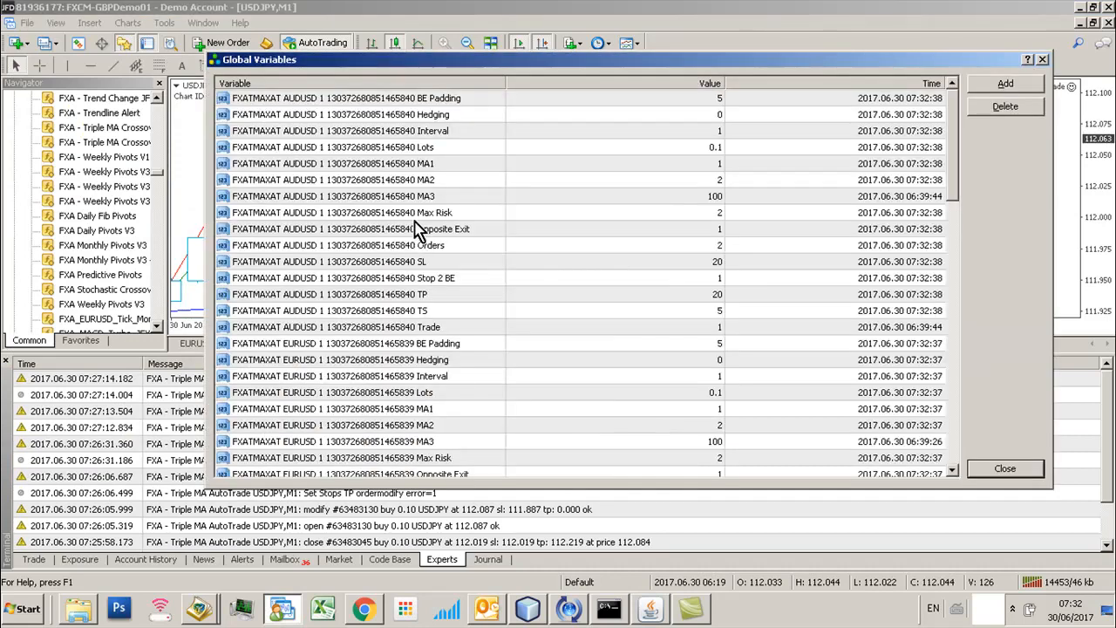
click(349, 179)
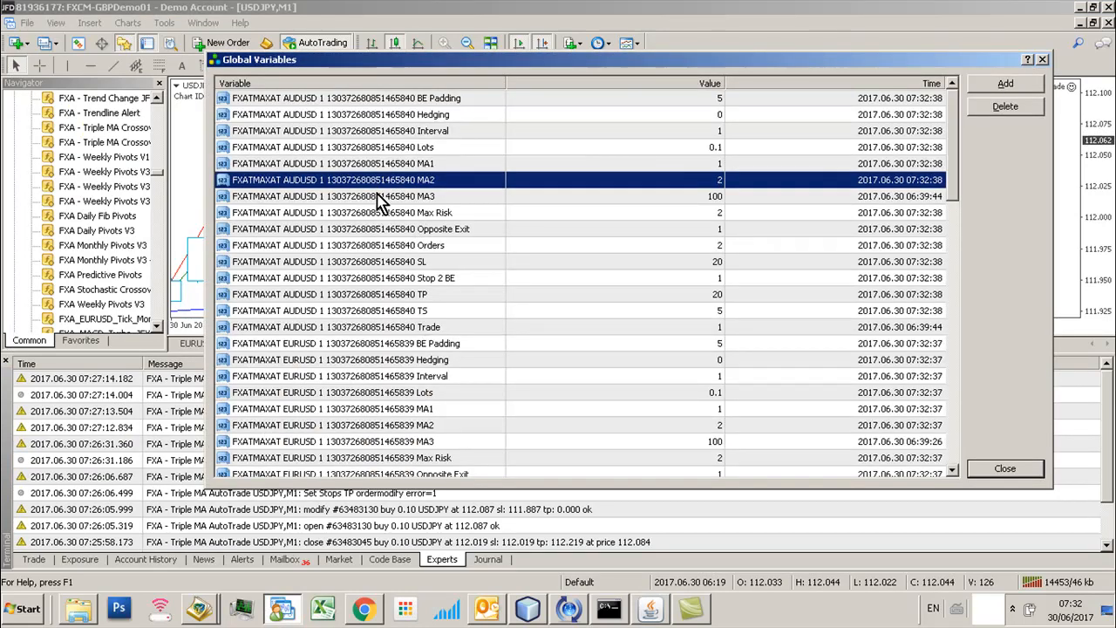
mouse_move(371, 183)
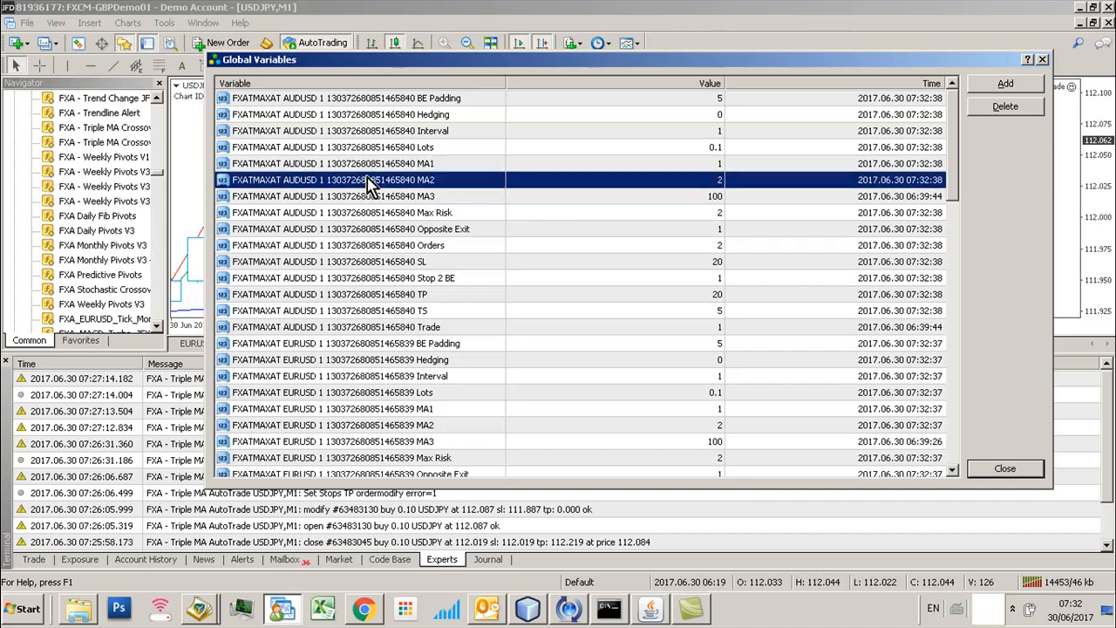
click(349, 195)
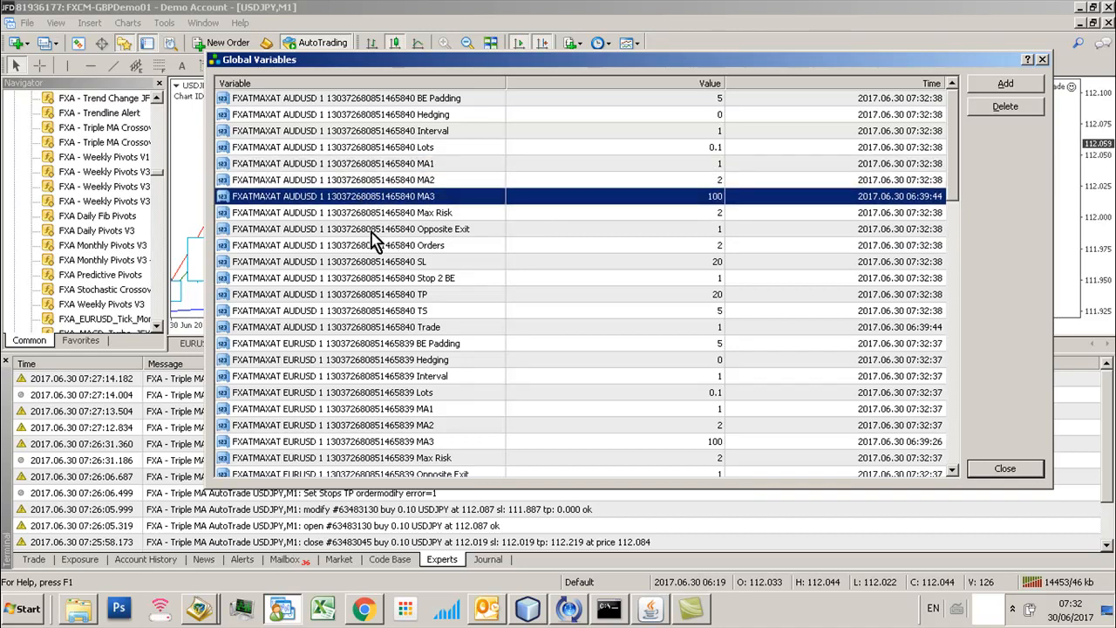
mouse_move(1045, 78)
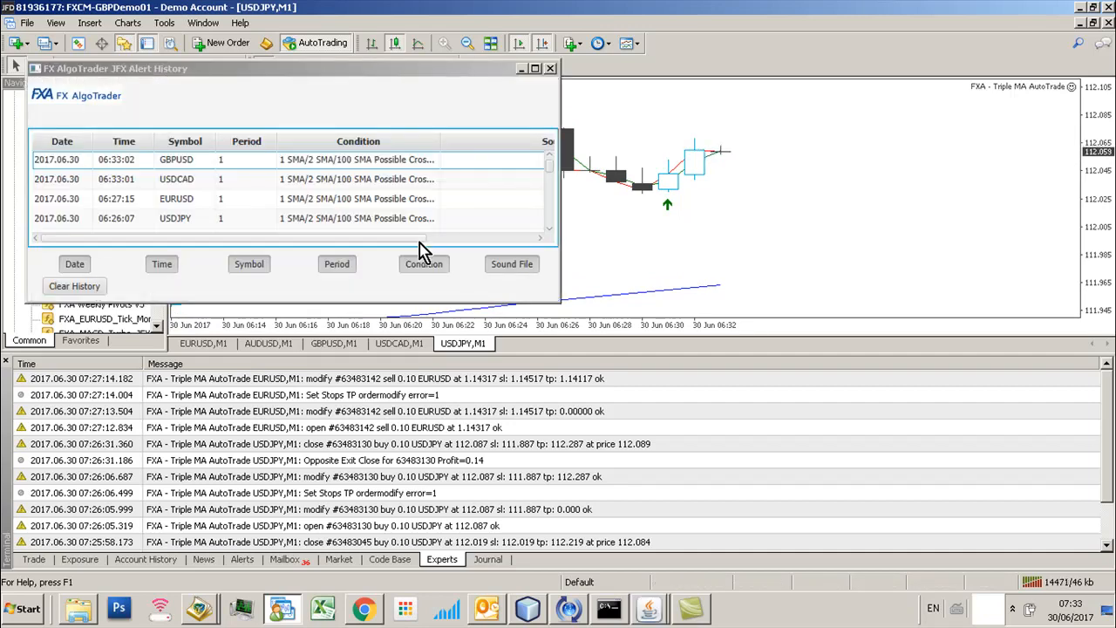
Show the open trades list, now holding five EA shorts including the new AUDUSD one.
click(550, 68)
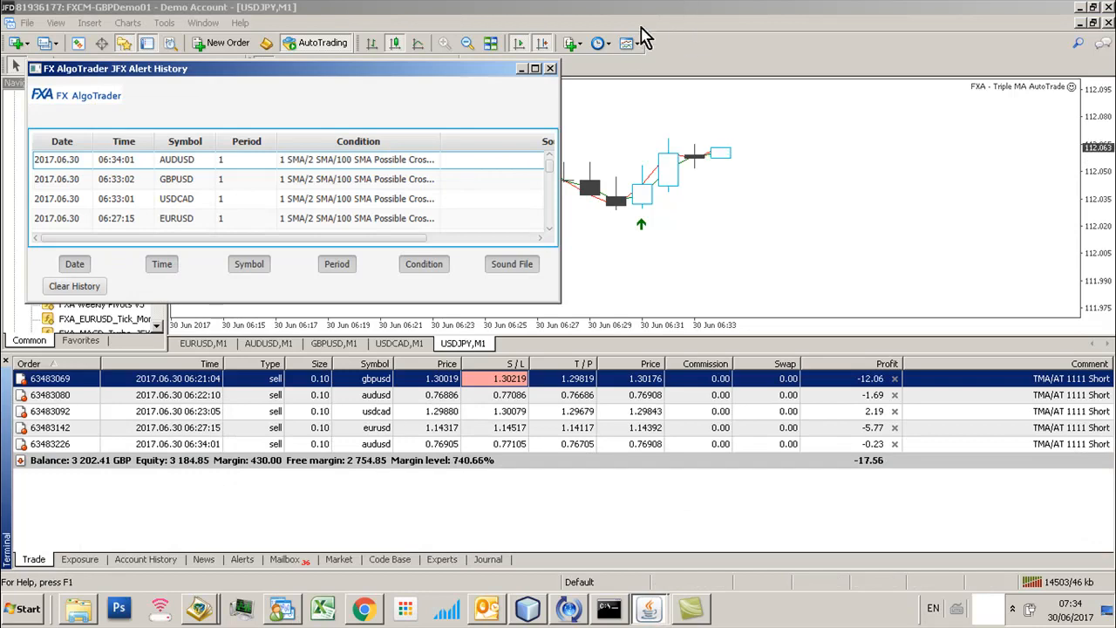
Close the JFX Alert History window and switch to the GBPUSD,M1 chart.
click(550, 68)
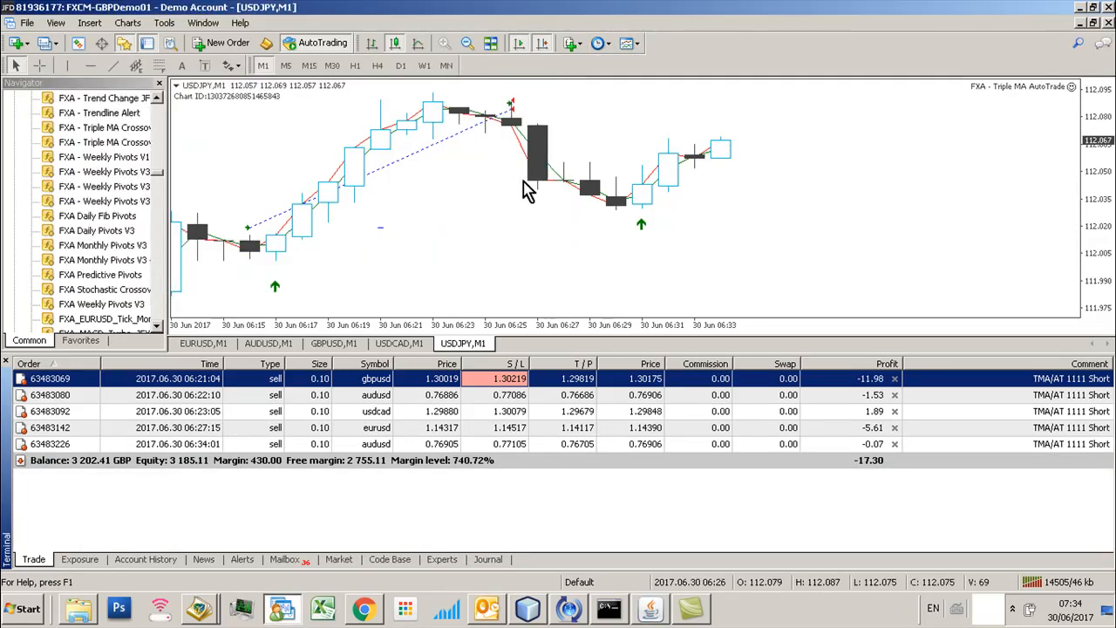
mouse_move(462, 215)
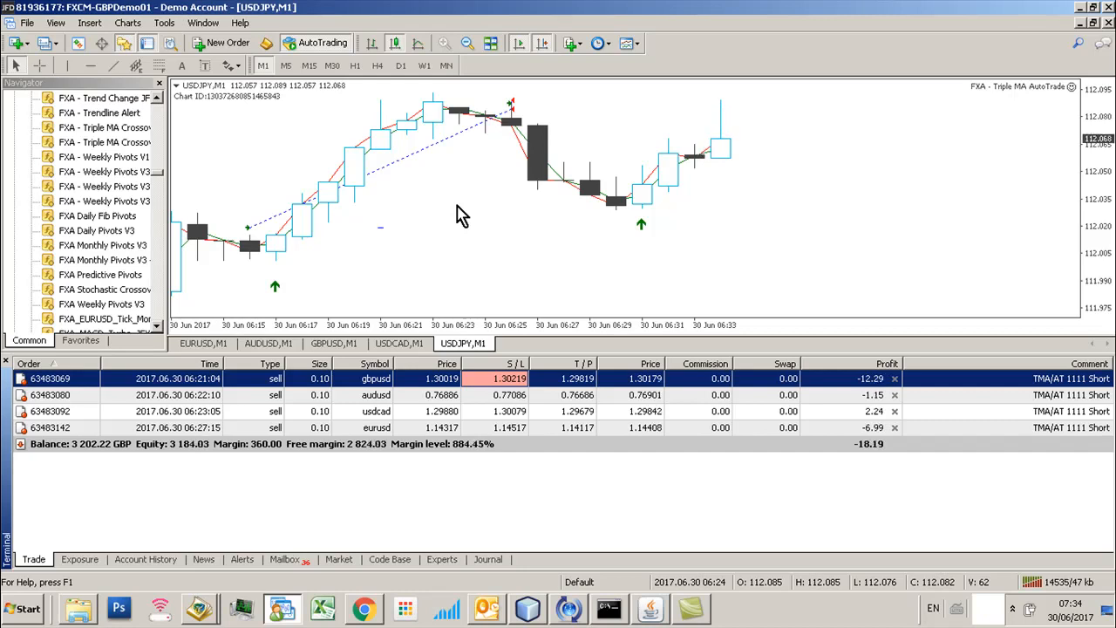
click(333, 343)
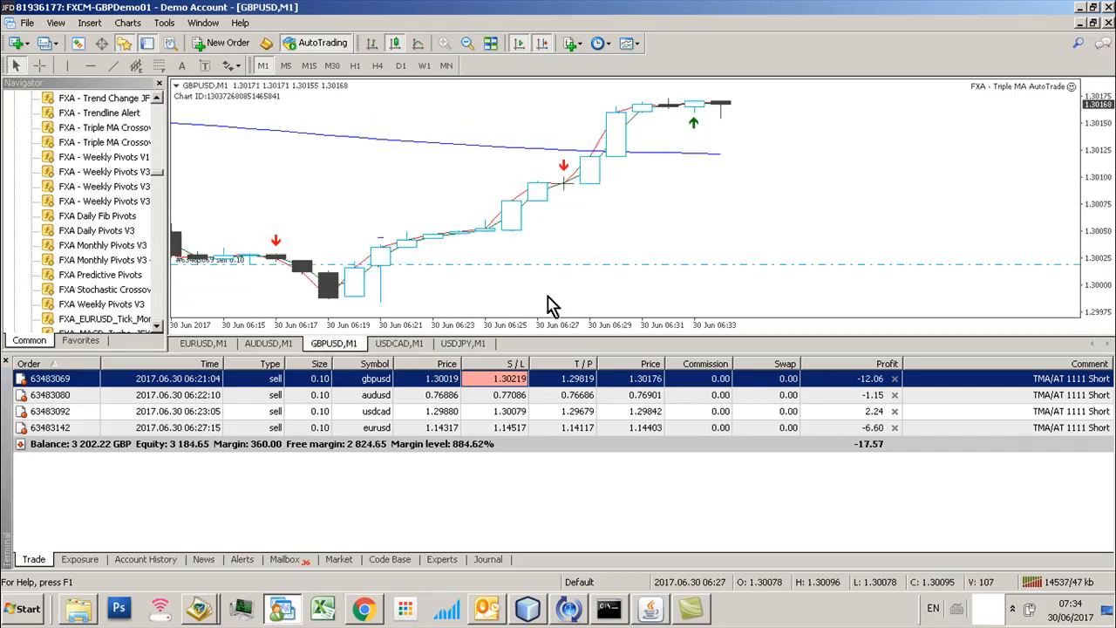
mouse_move(632, 164)
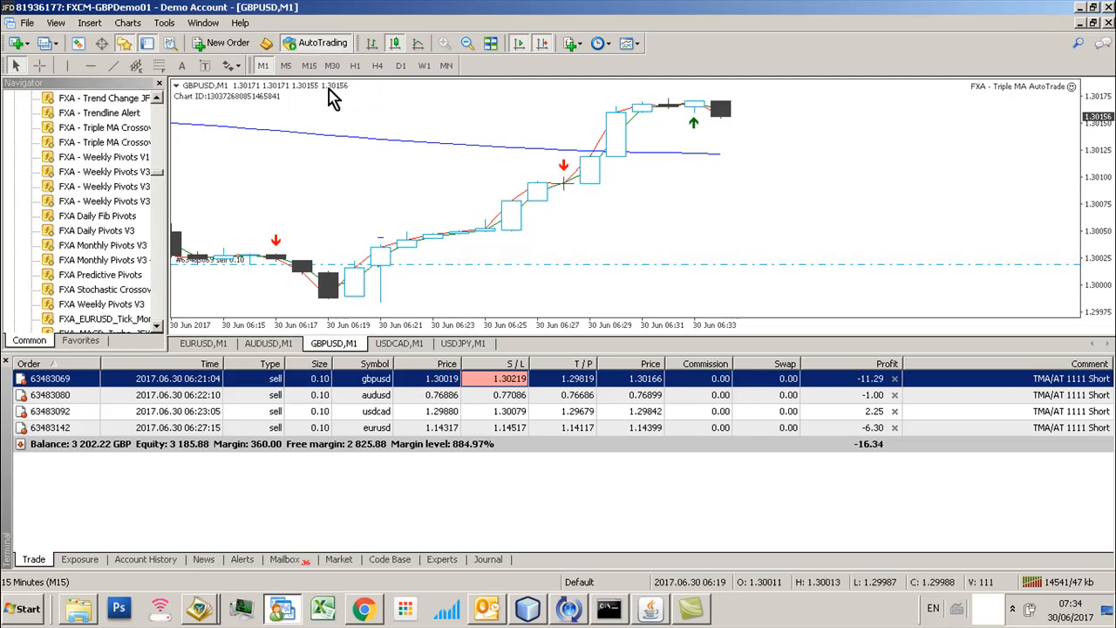
mouse_move(347, 148)
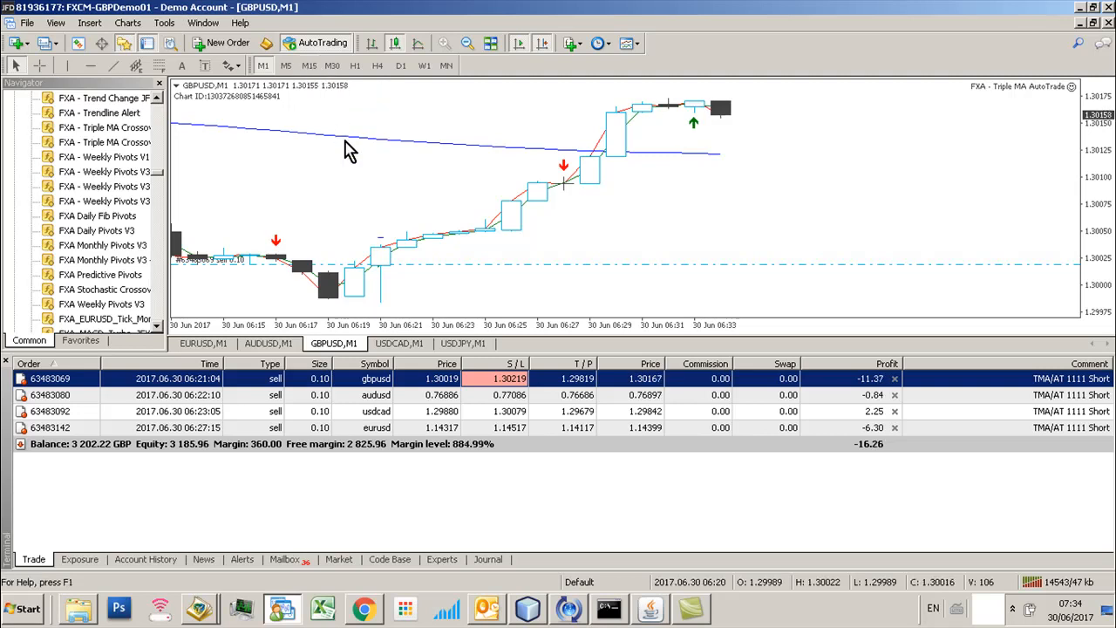
mouse_move(381, 194)
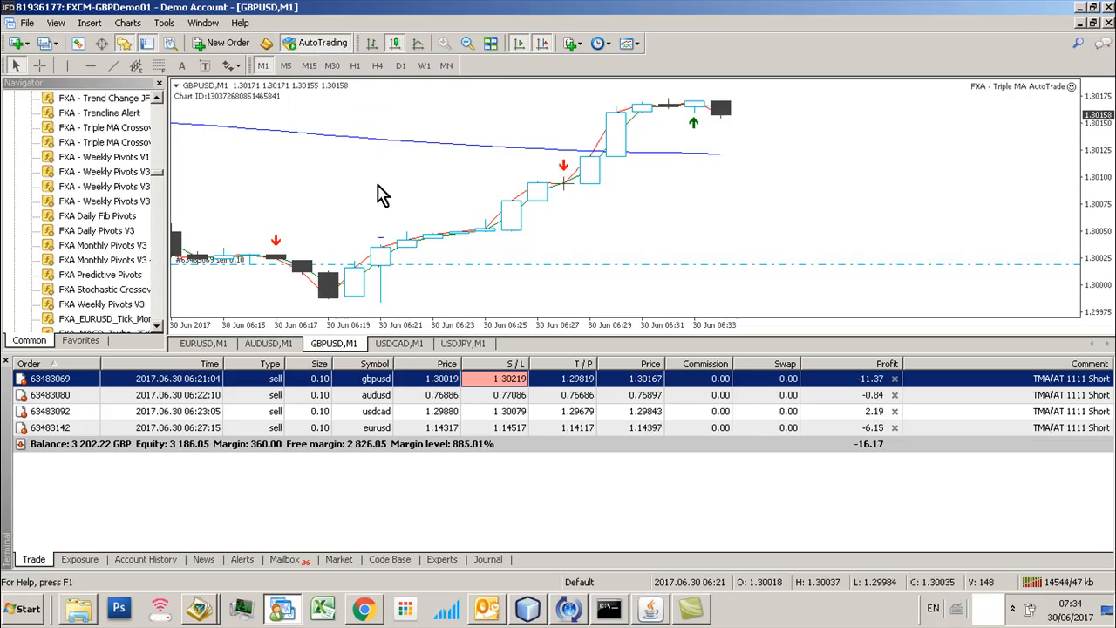